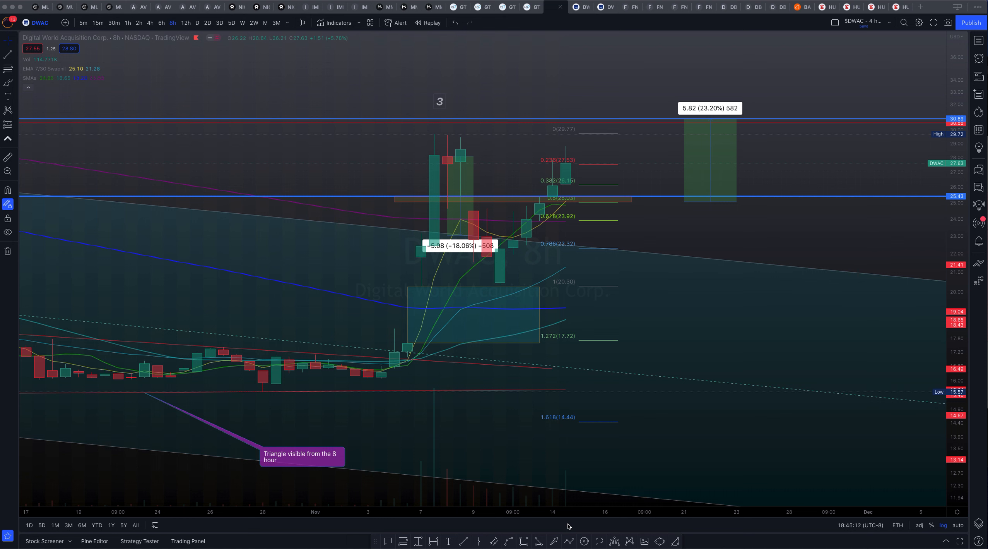
mouse_move(538, 307)
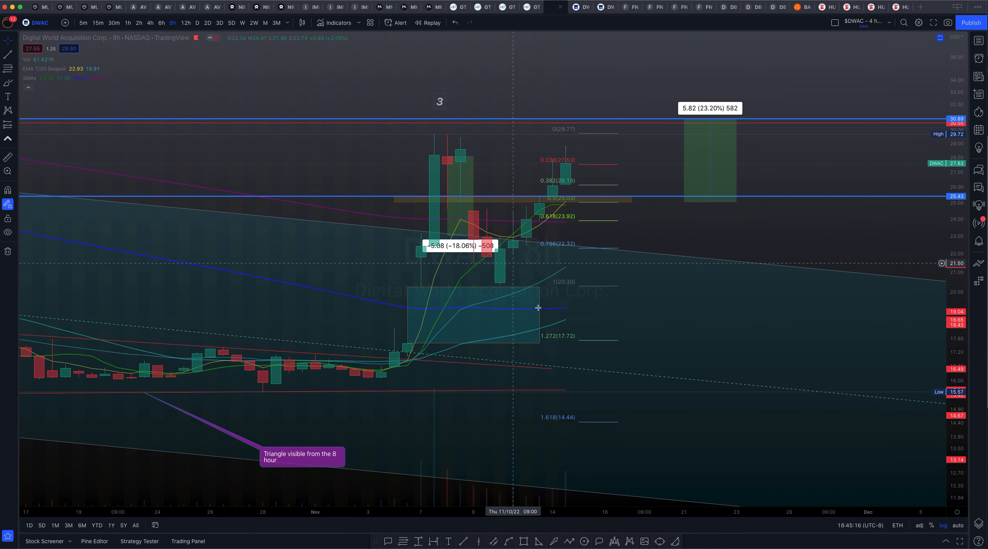
mouse_move(771, 219)
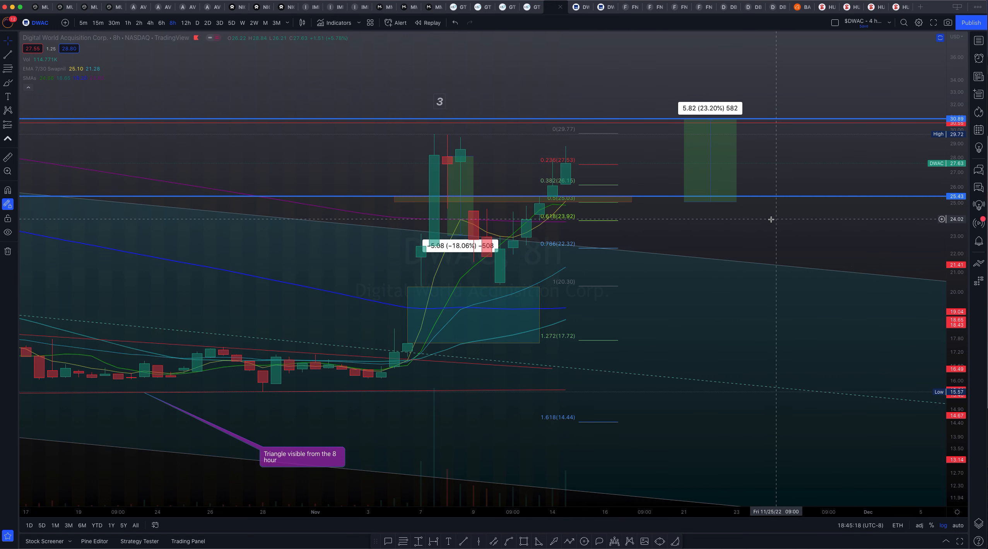
mouse_move(360, 284)
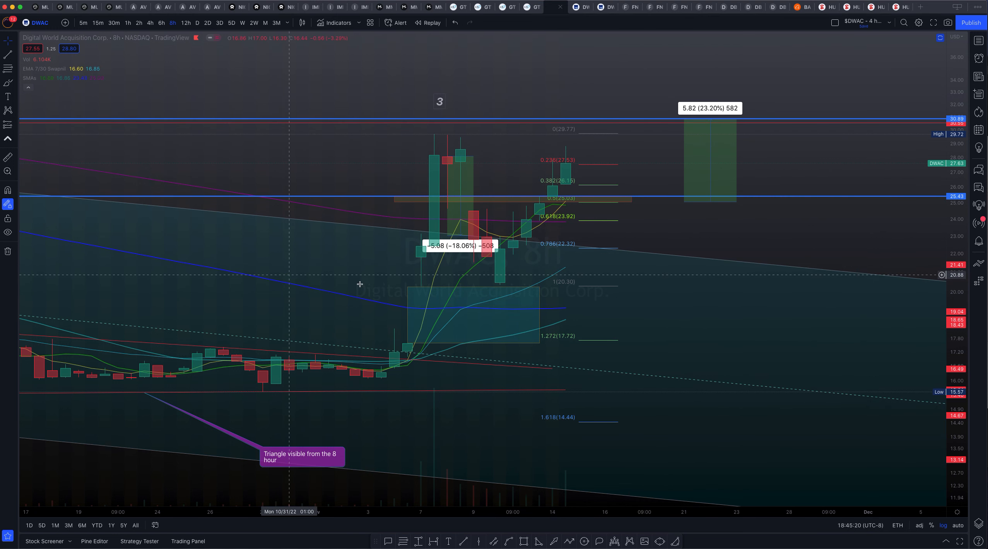
mouse_move(502, 296)
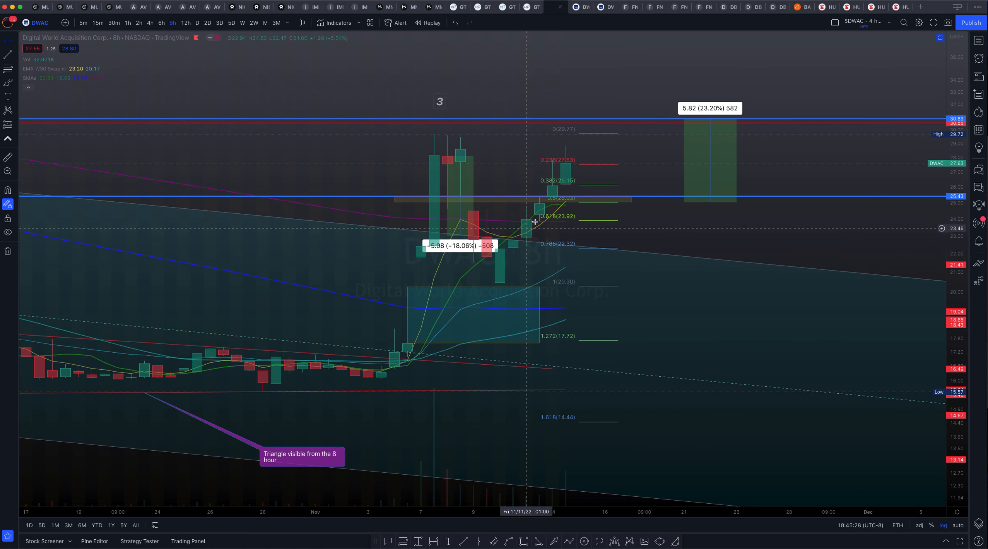
mouse_move(566, 165)
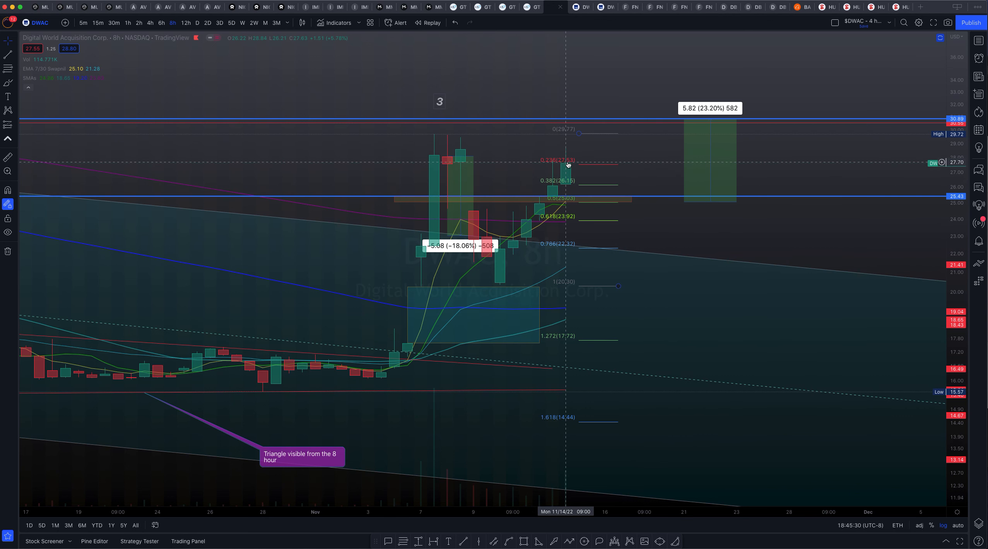
mouse_move(669, 218)
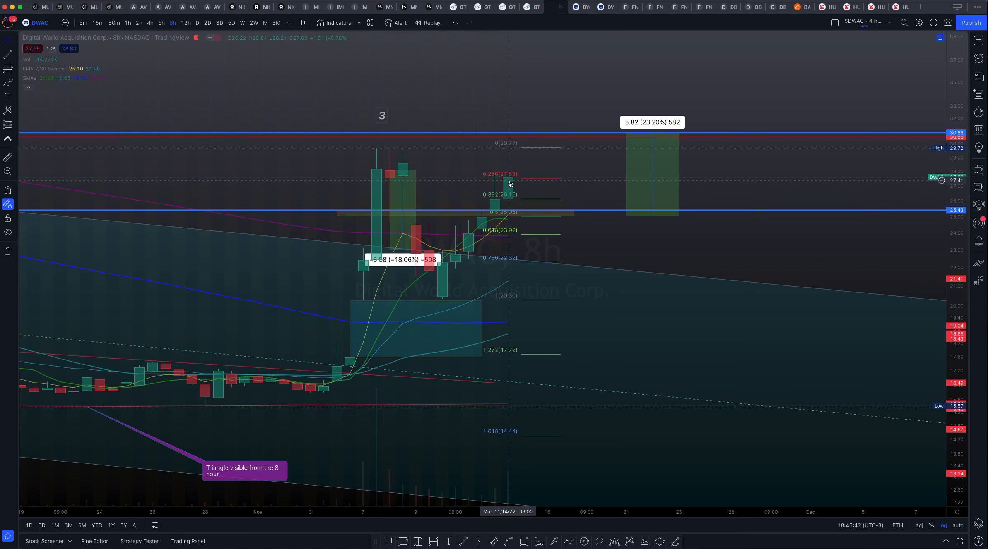
mouse_move(496, 181)
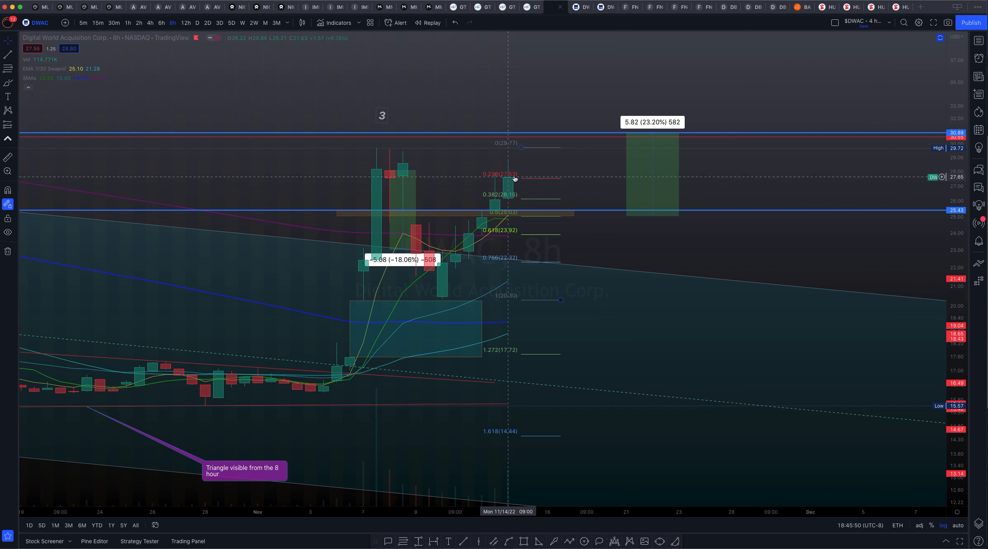
mouse_move(915, 196)
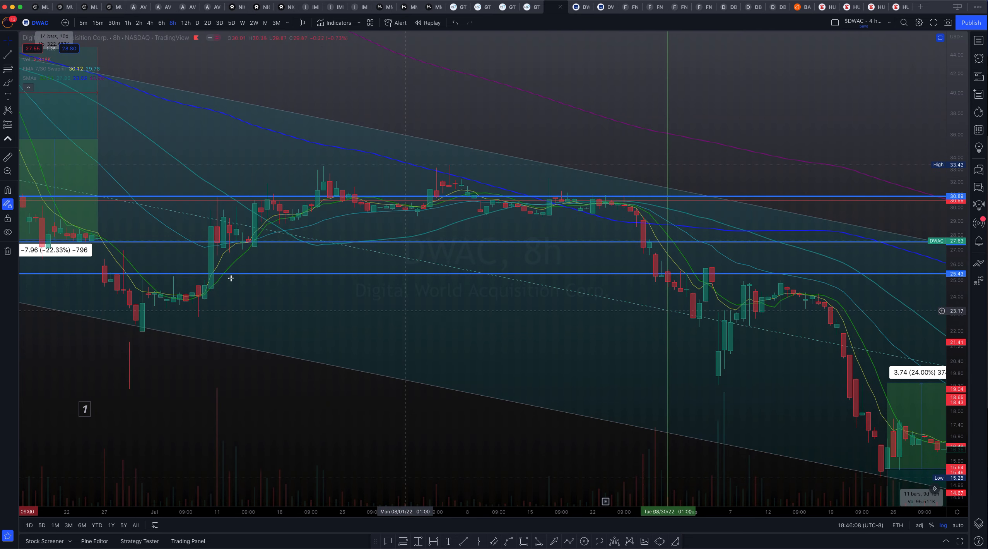
mouse_move(236, 213)
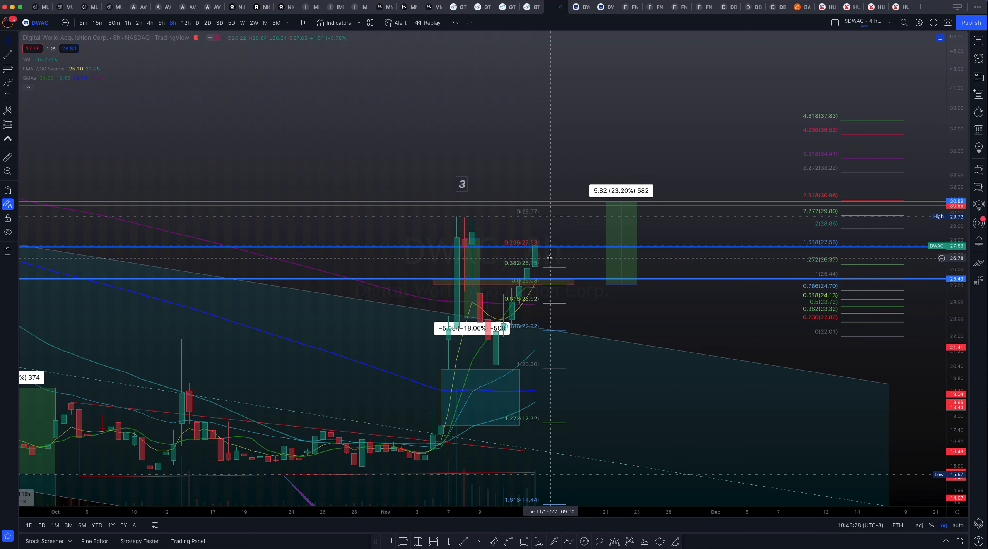
mouse_move(543, 257)
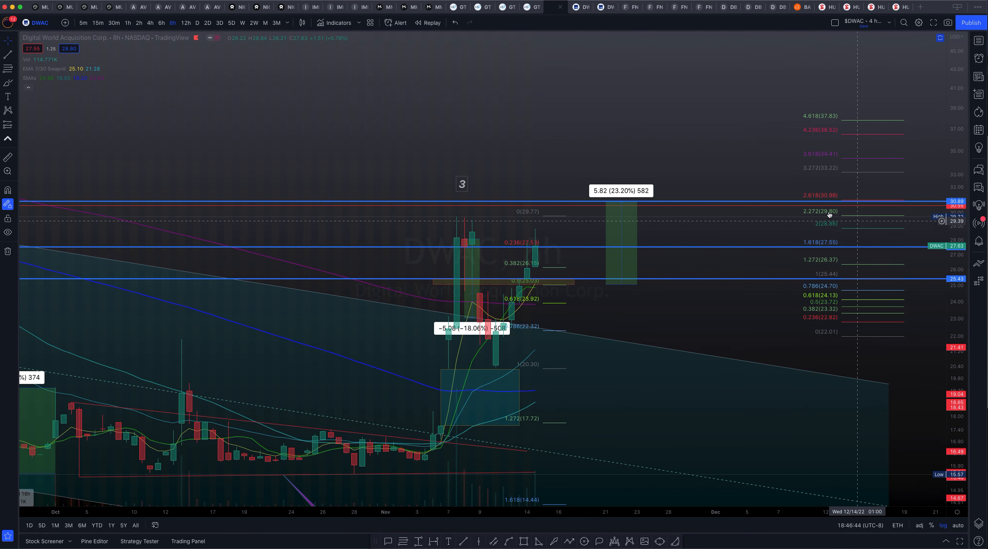
mouse_move(829, 247)
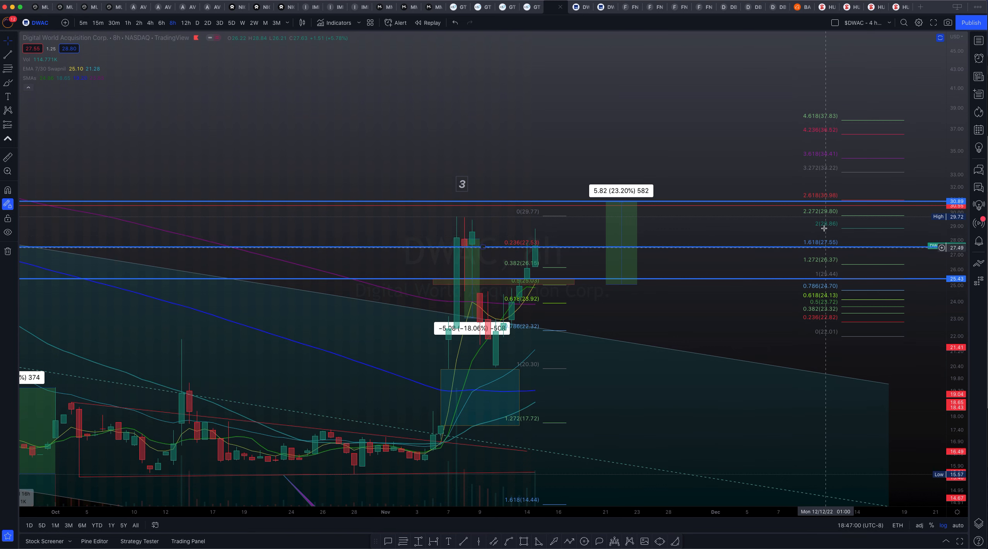
mouse_move(730, 246)
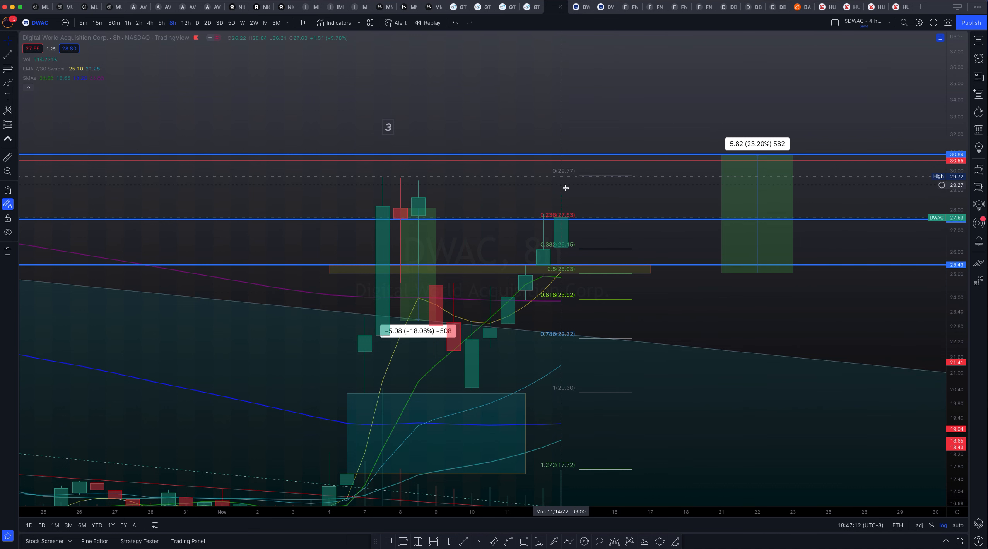
mouse_move(559, 207)
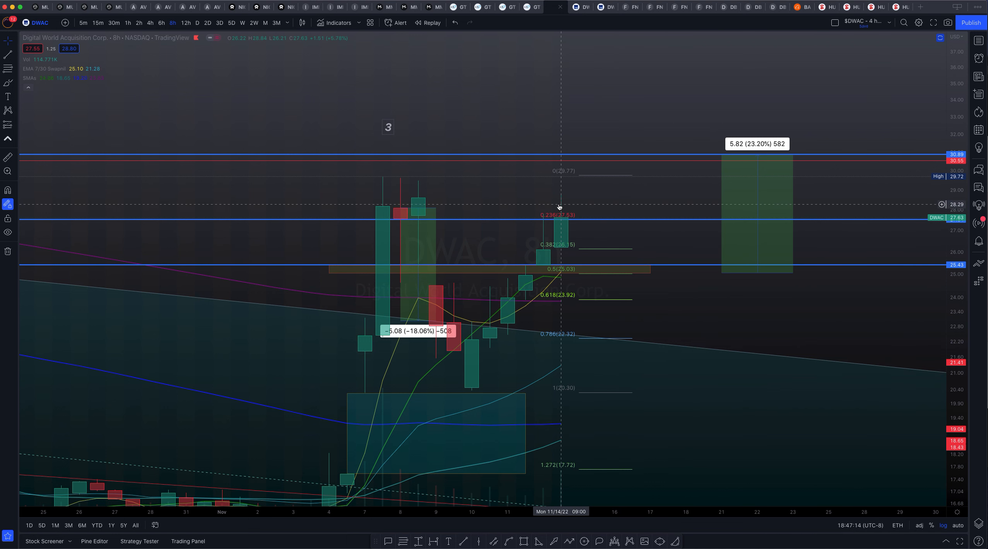
mouse_move(684, 259)
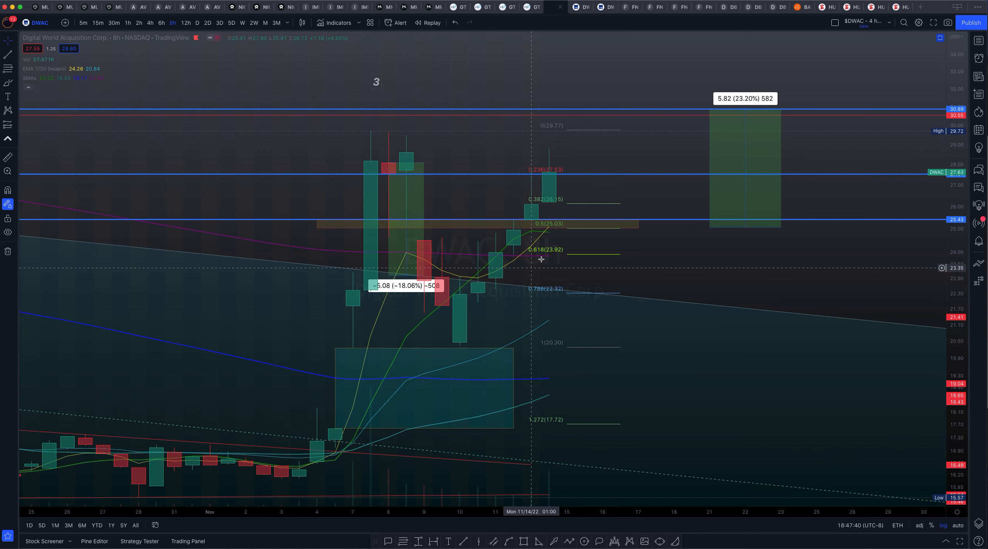
mouse_move(526, 233)
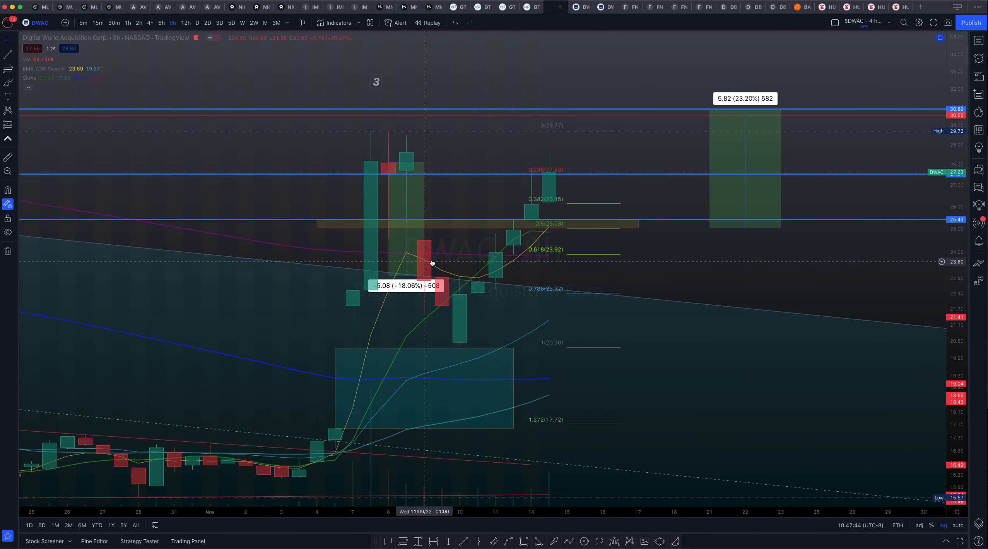
mouse_move(596, 253)
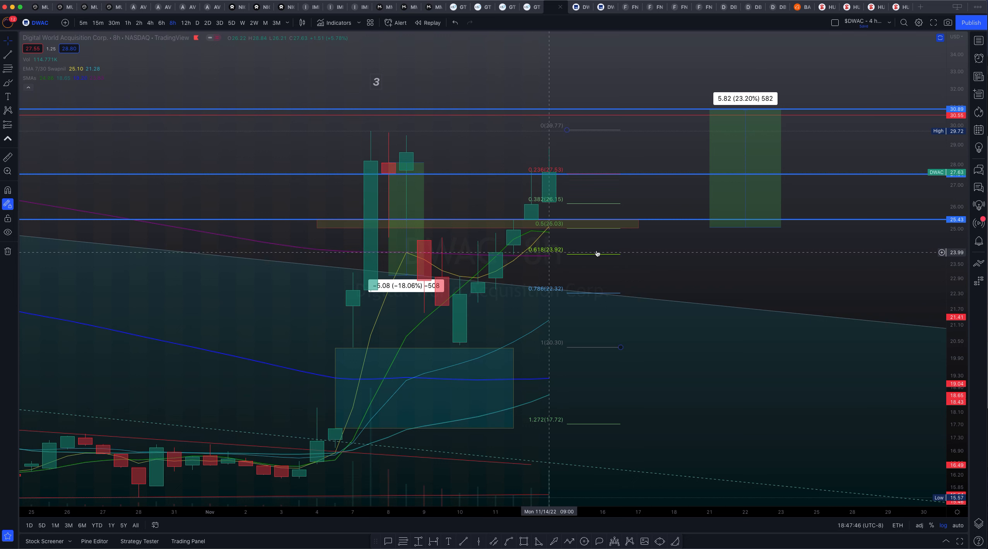
mouse_move(550, 282)
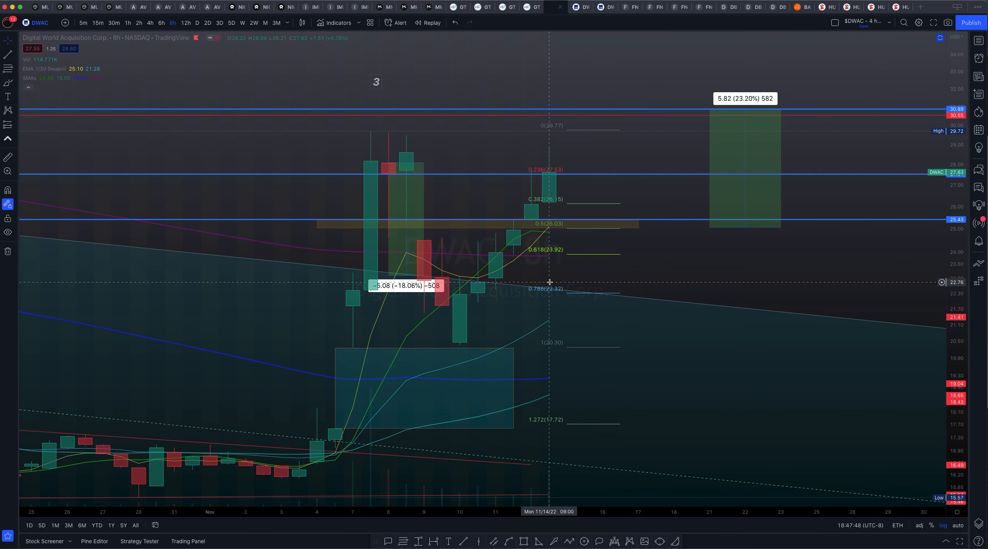
mouse_move(587, 238)
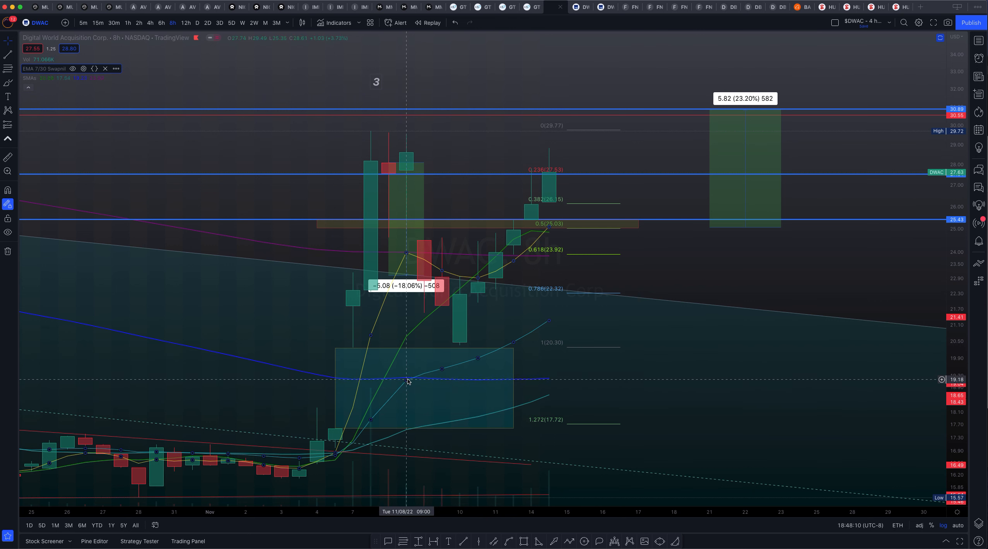
mouse_move(460, 382)
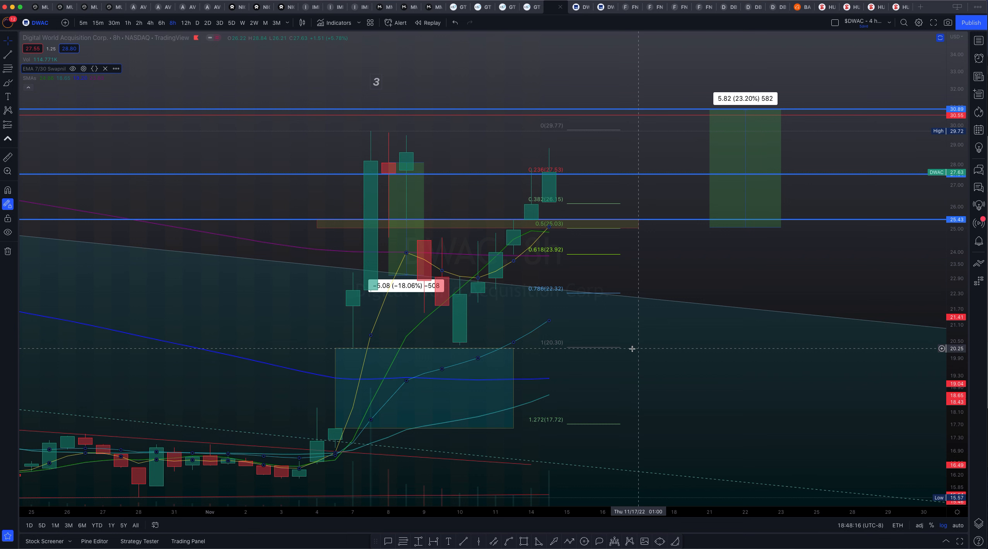
mouse_move(655, 302)
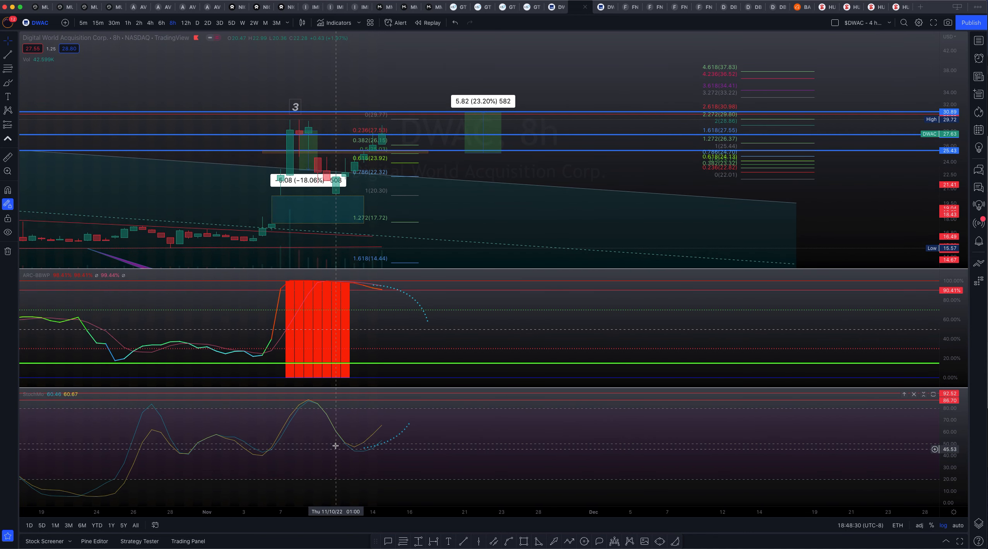
mouse_move(372, 444)
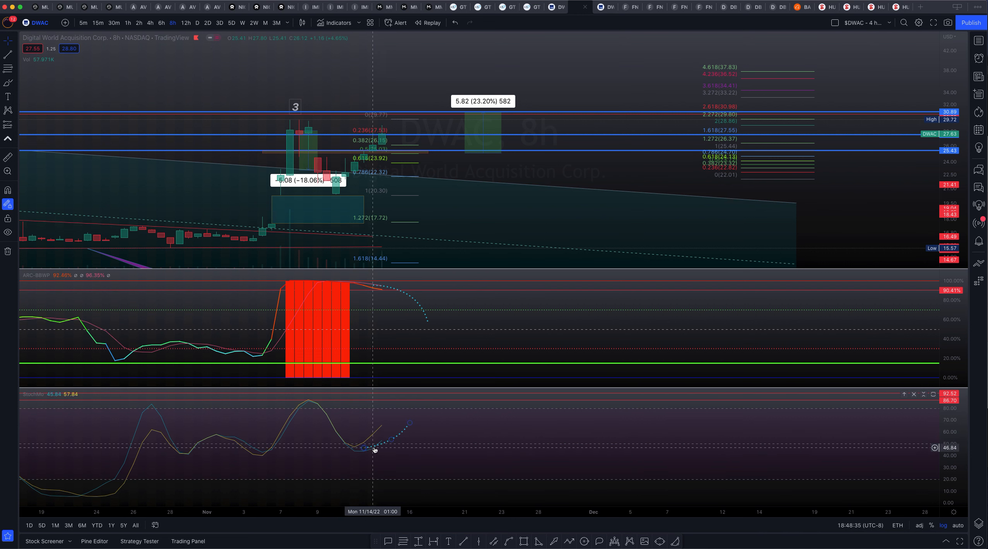
mouse_move(409, 430)
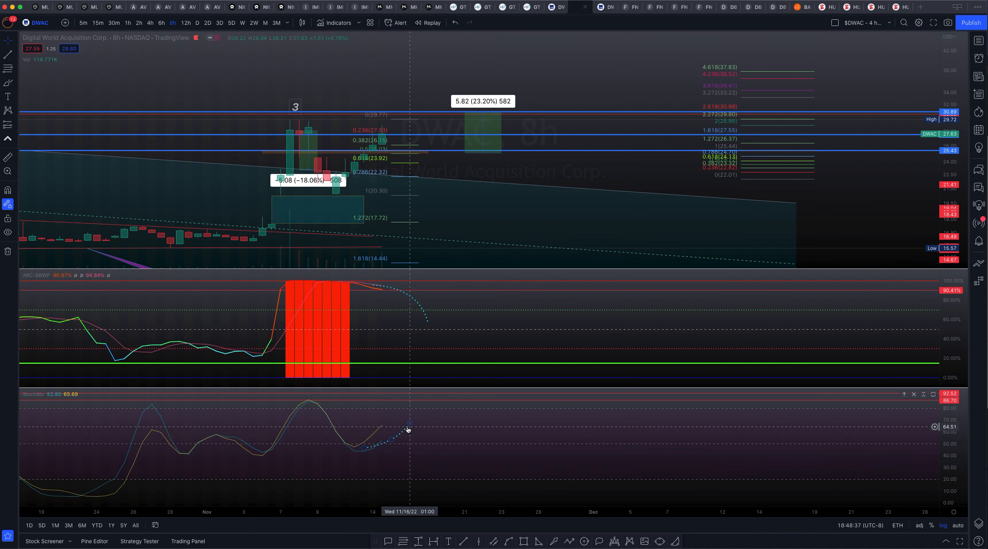
mouse_move(521, 311)
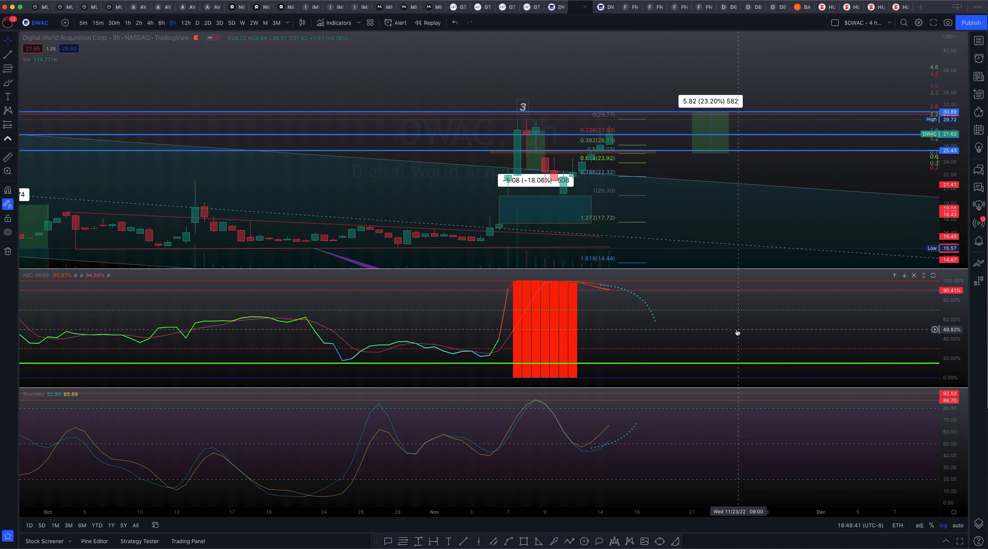
mouse_move(573, 283)
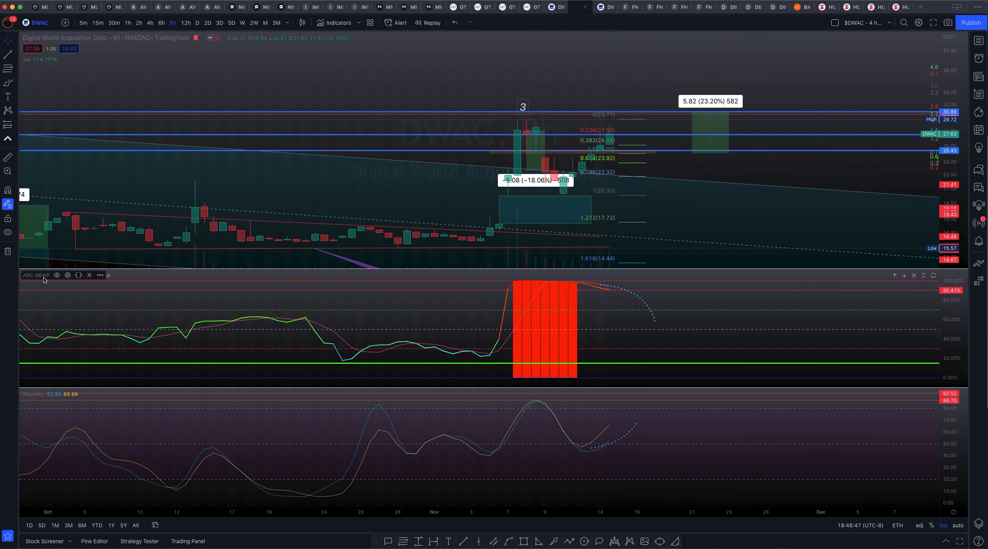
mouse_move(624, 315)
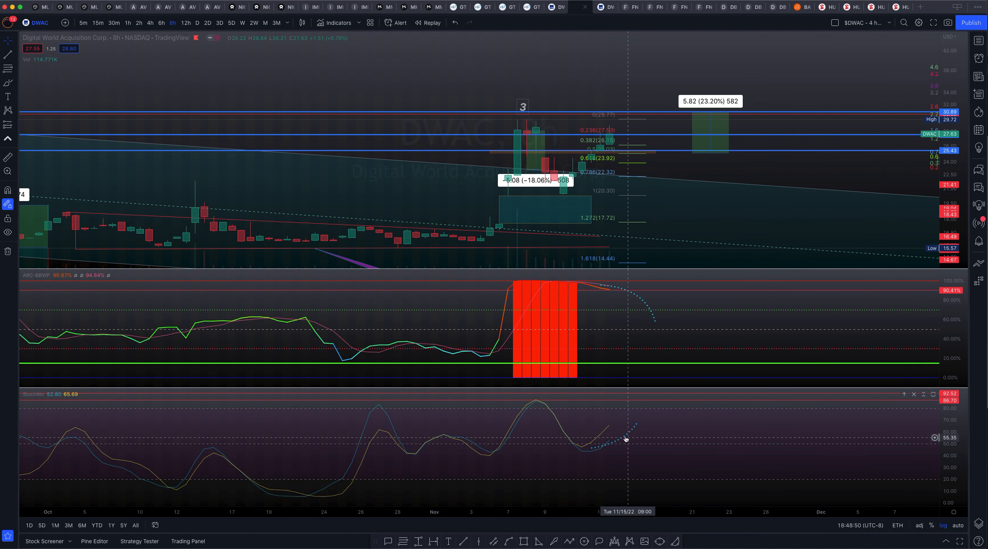
mouse_move(598, 426)
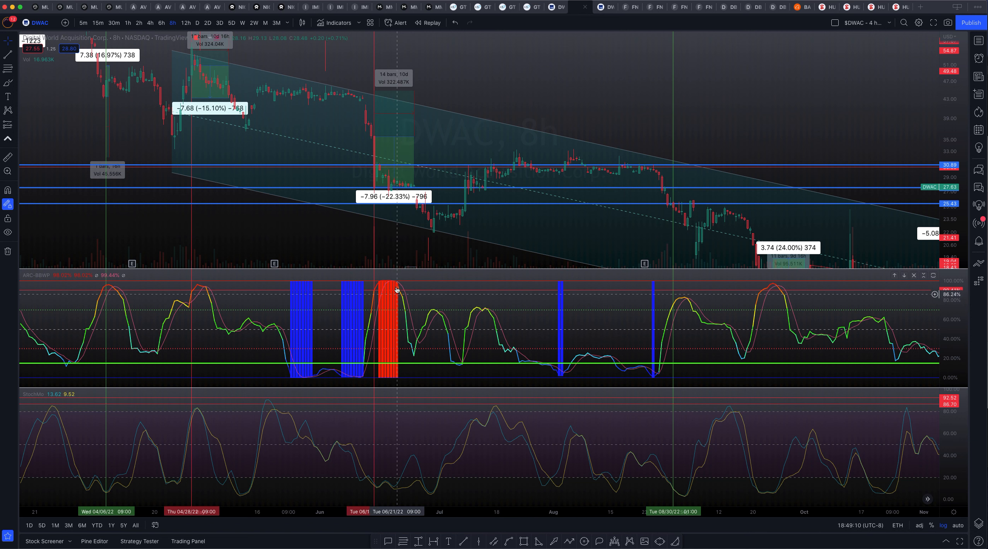
mouse_move(389, 284)
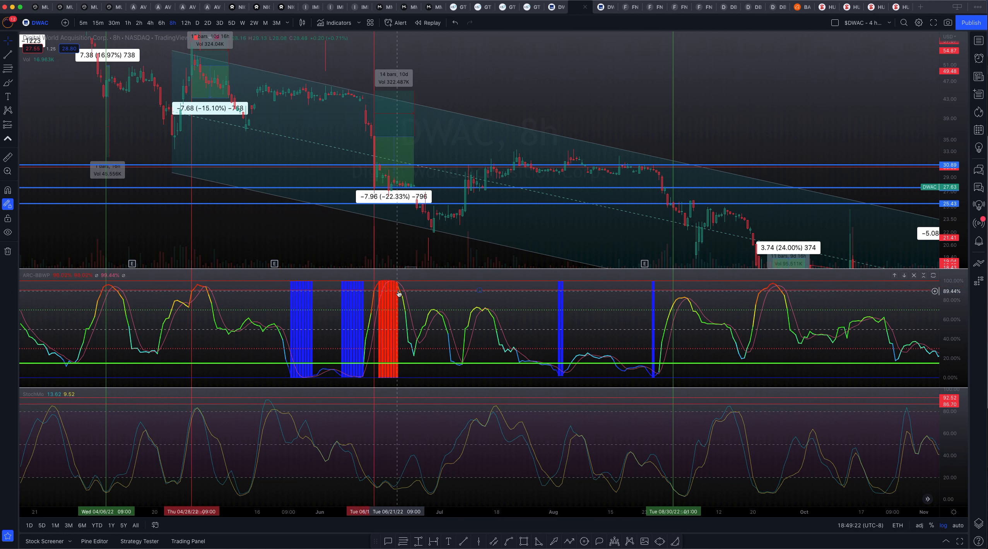
mouse_move(413, 293)
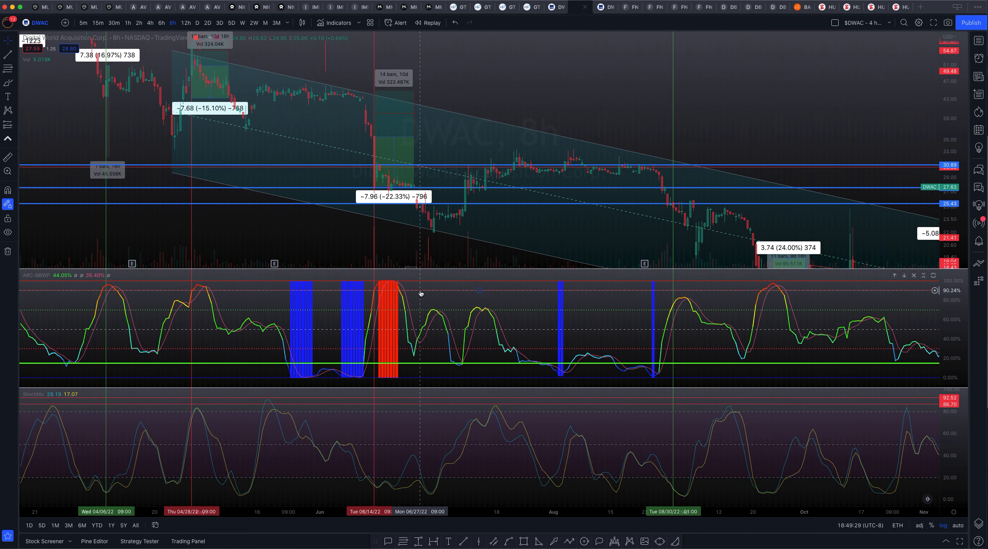
mouse_move(419, 294)
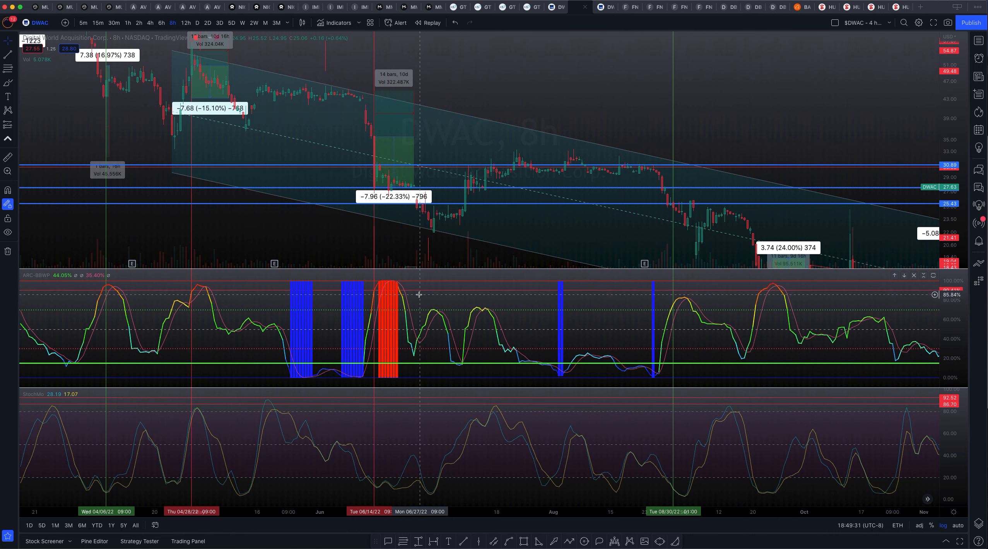
mouse_move(235, 226)
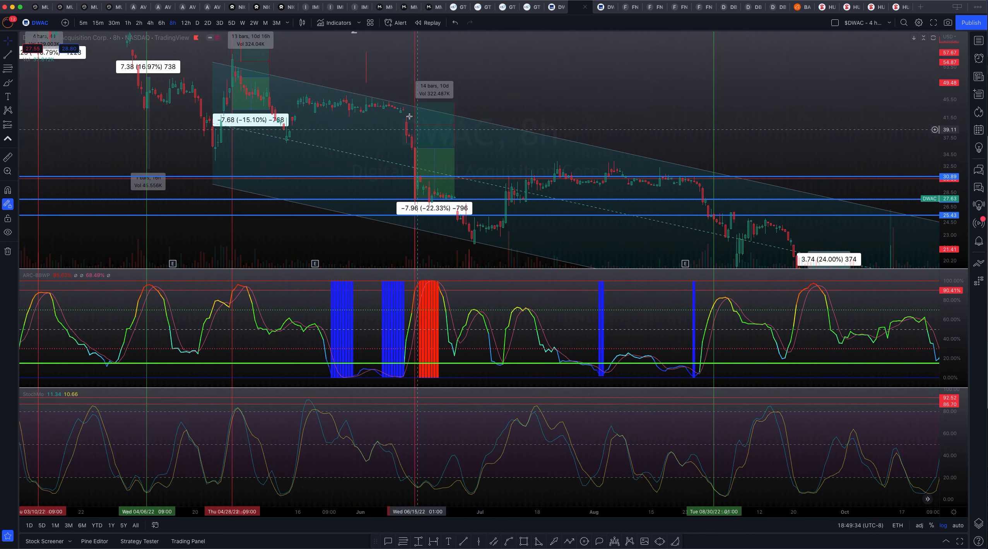
mouse_move(419, 177)
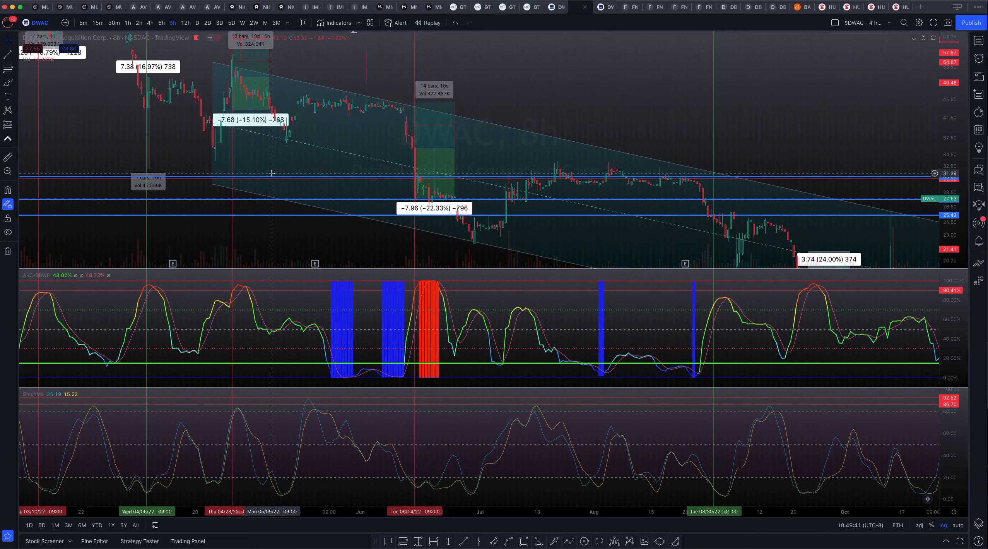
mouse_move(772, 133)
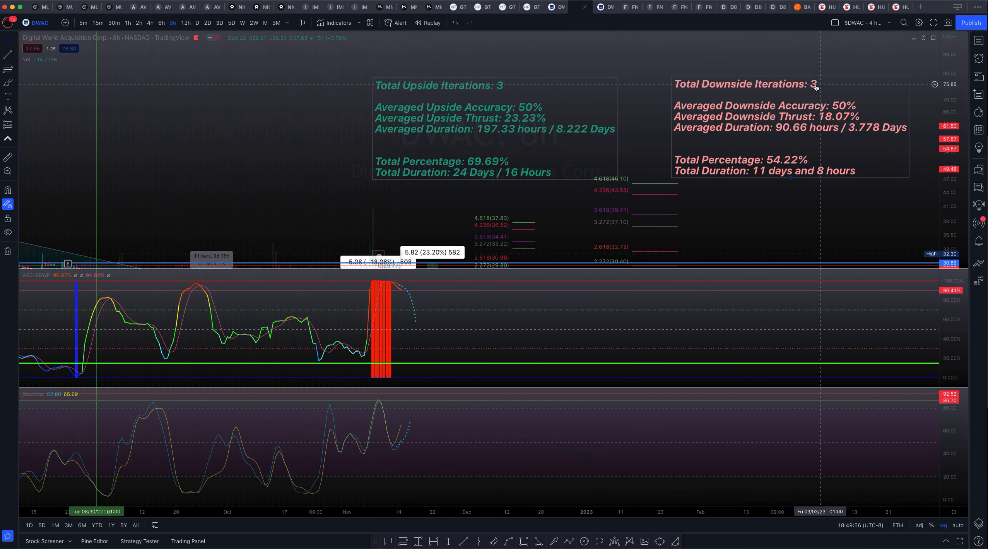
mouse_move(504, 89)
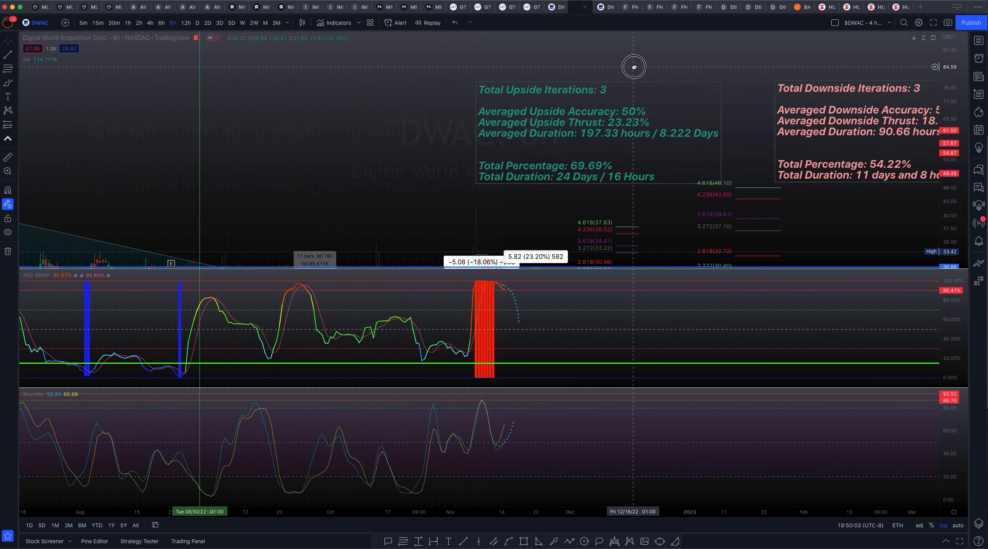
mouse_move(496, 90)
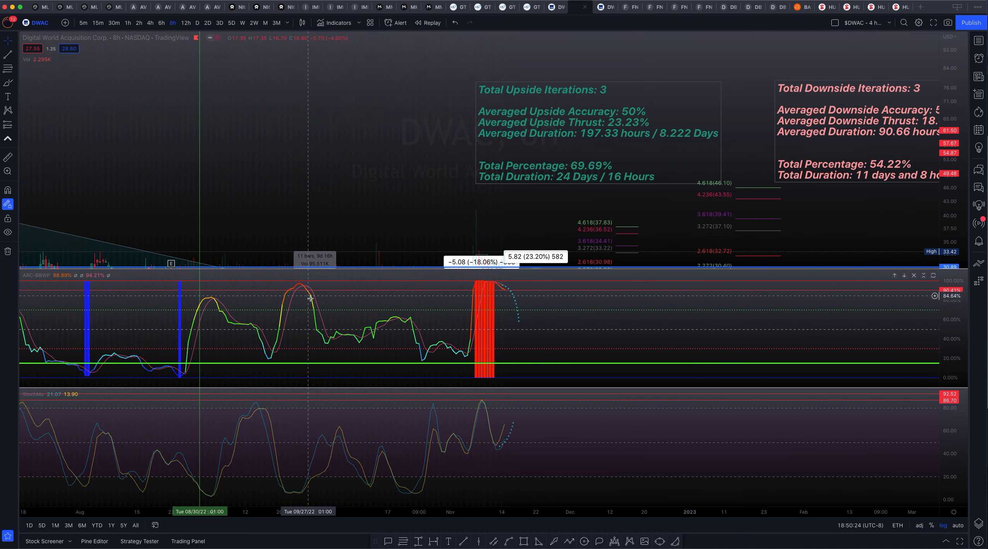
mouse_move(328, 346)
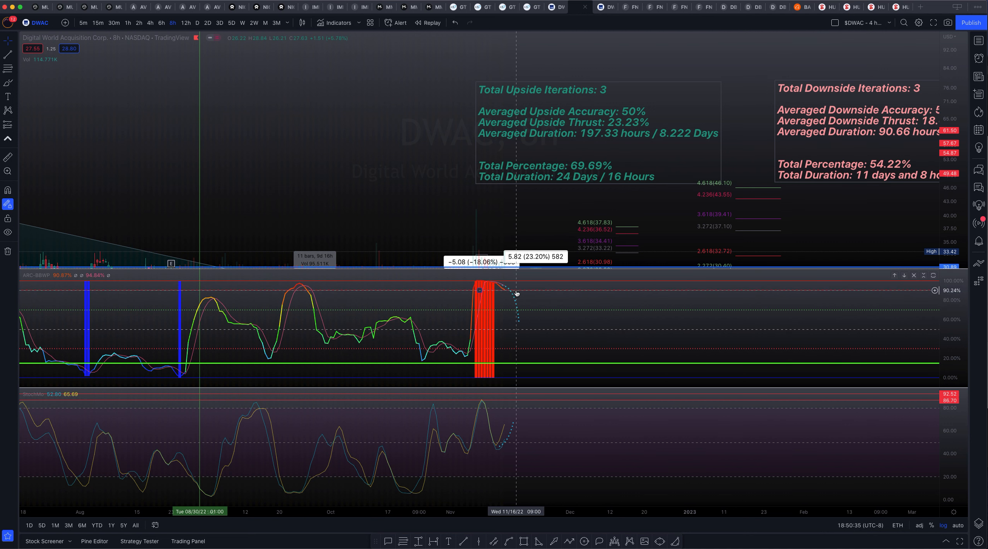
mouse_move(521, 293)
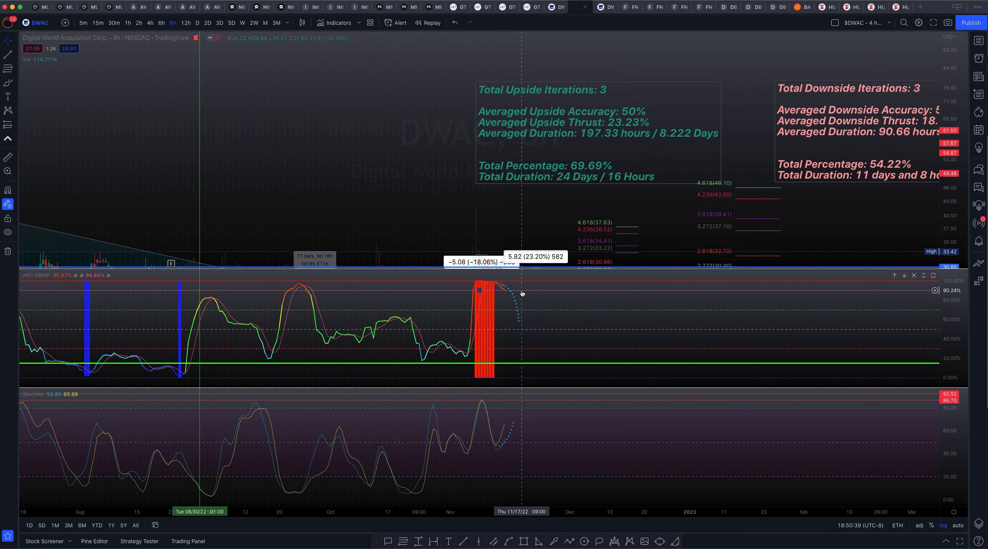
mouse_move(497, 282)
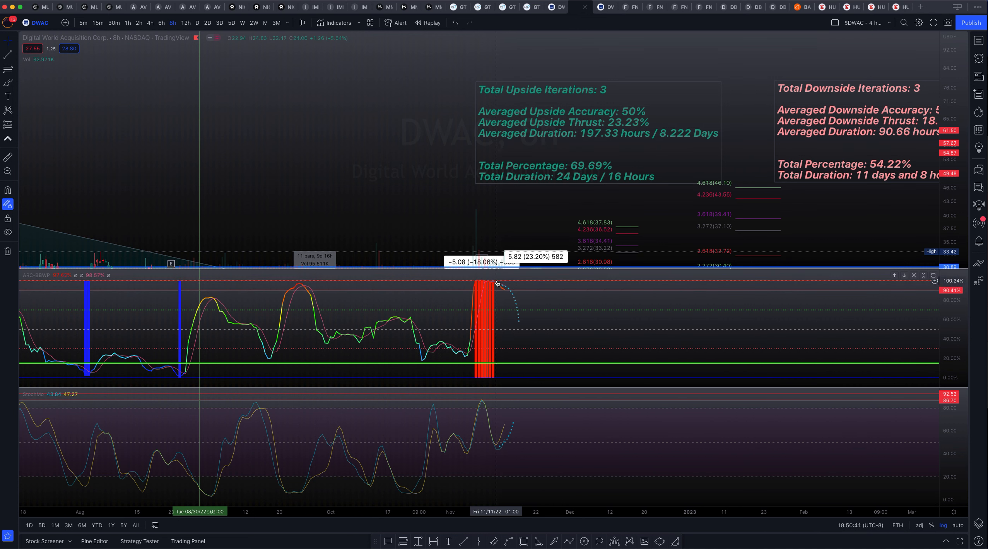
mouse_move(508, 297)
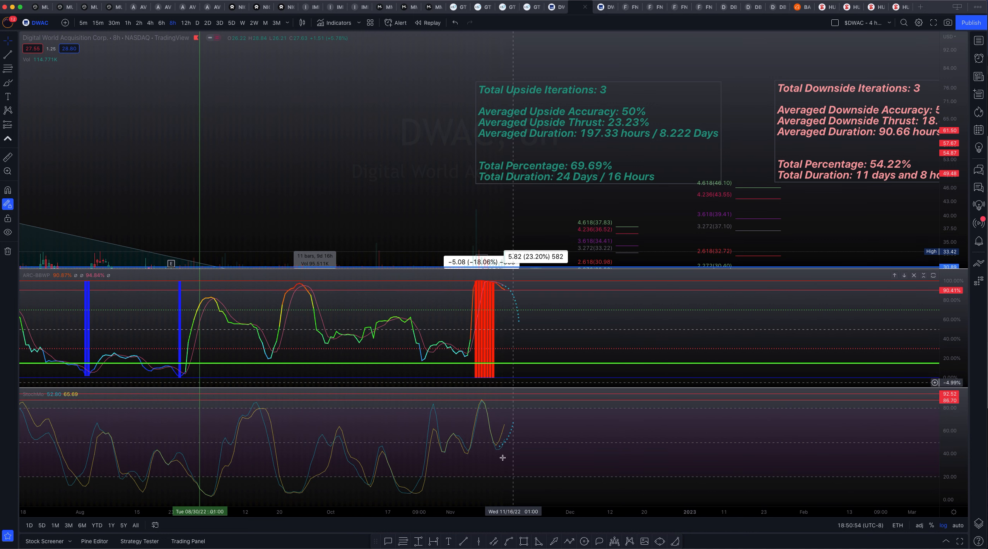
mouse_move(533, 235)
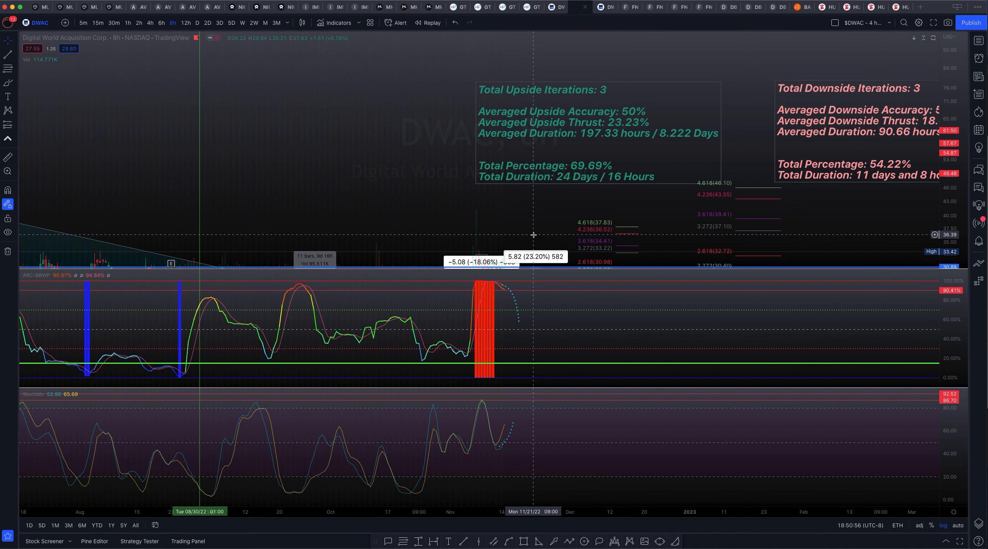
mouse_move(503, 214)
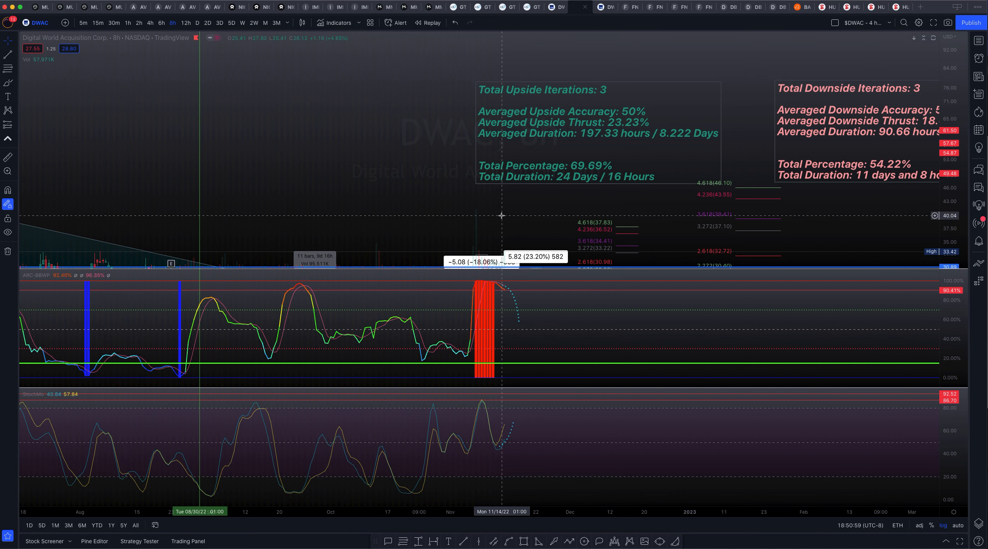
mouse_move(500, 208)
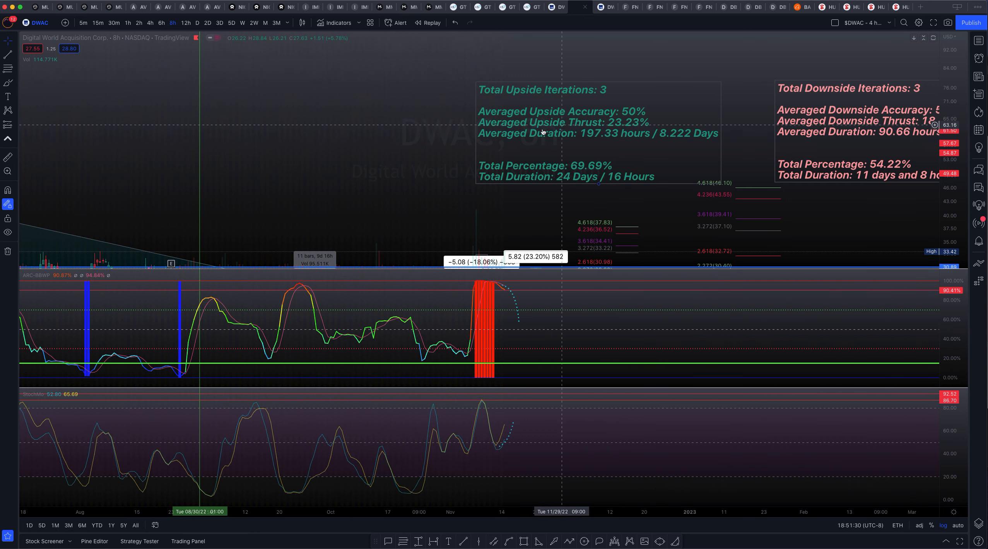
mouse_move(685, 156)
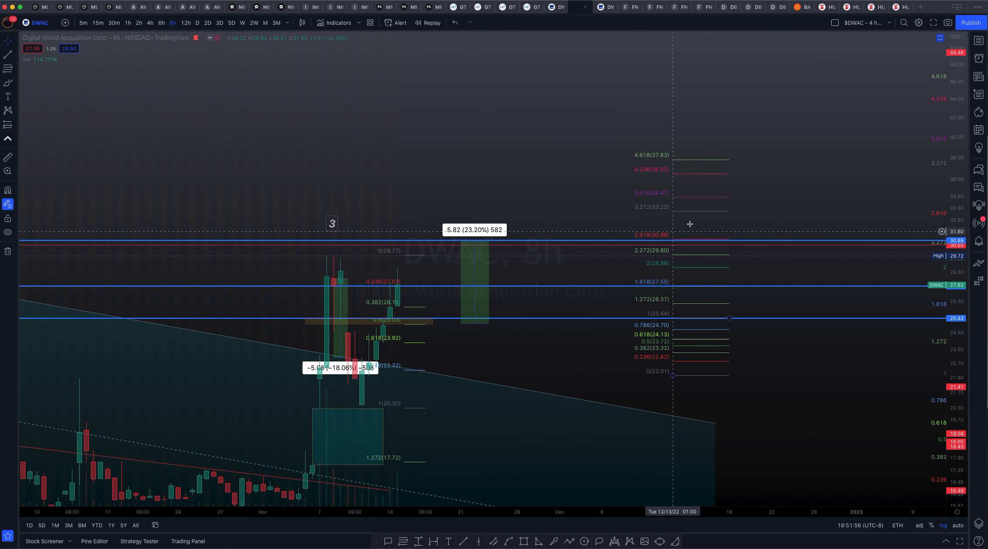
mouse_move(631, 248)
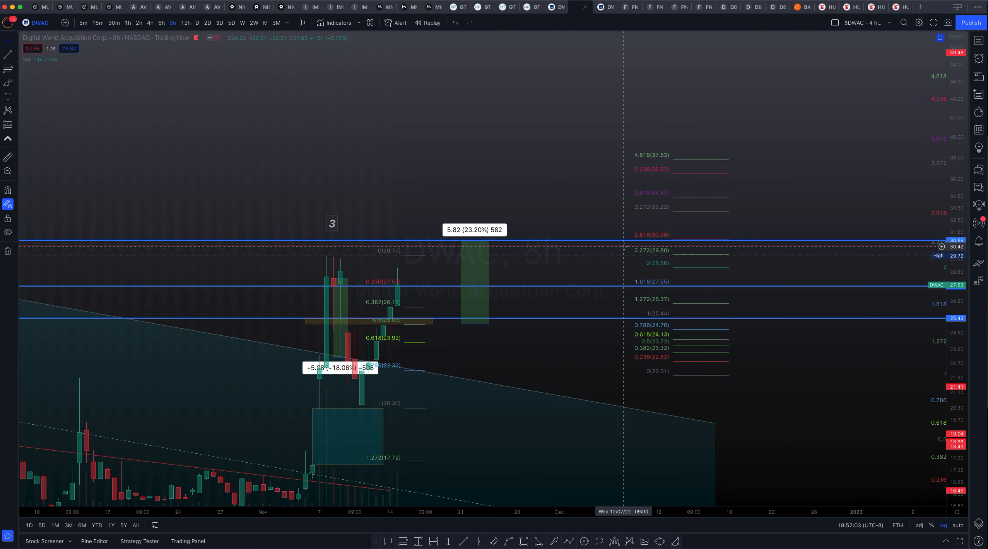
mouse_move(941, 362)
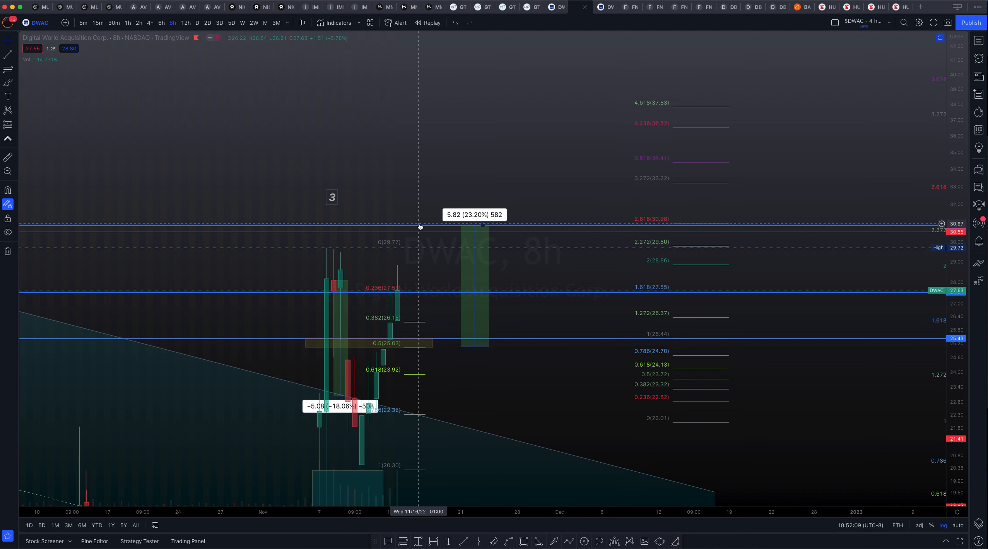
mouse_move(327, 250)
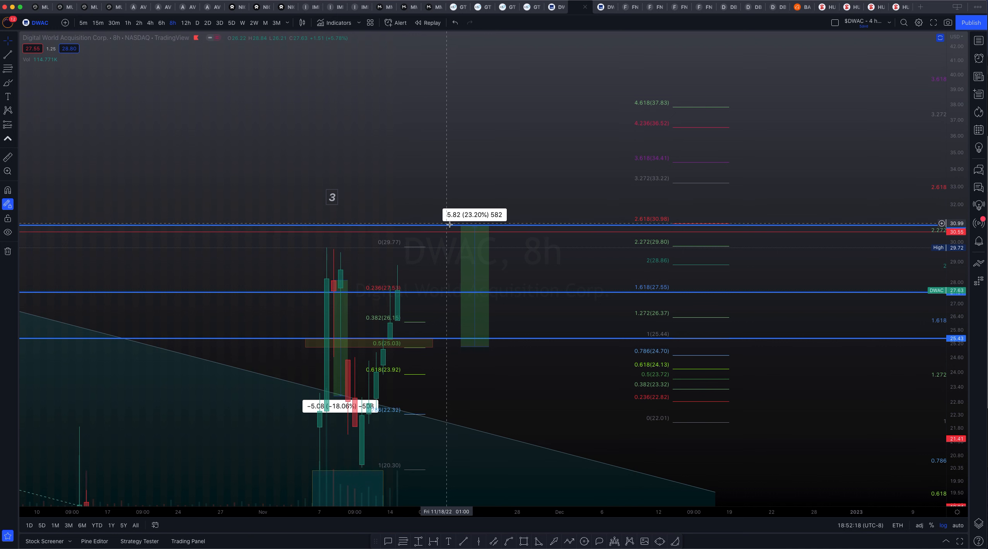
mouse_move(410, 270)
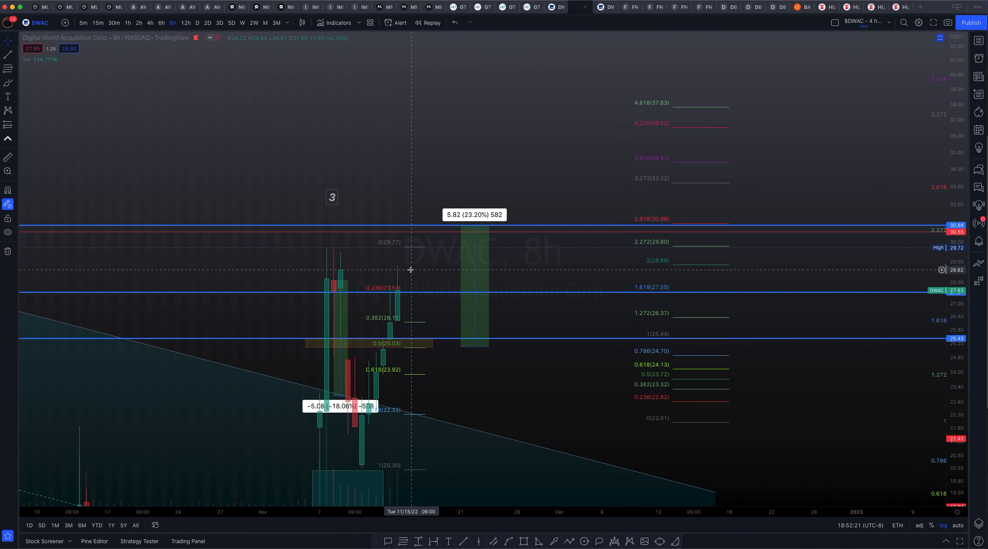
mouse_move(403, 249)
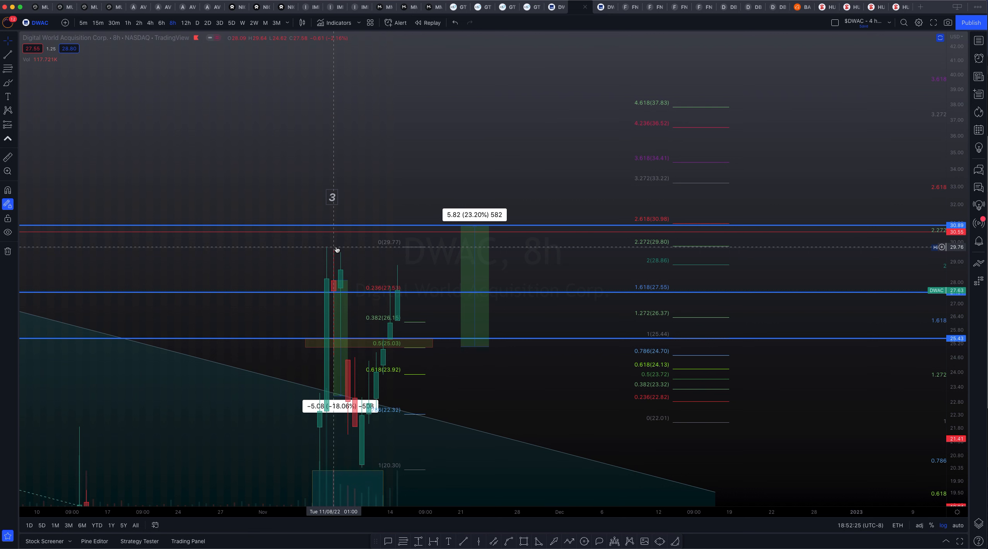
mouse_move(679, 237)
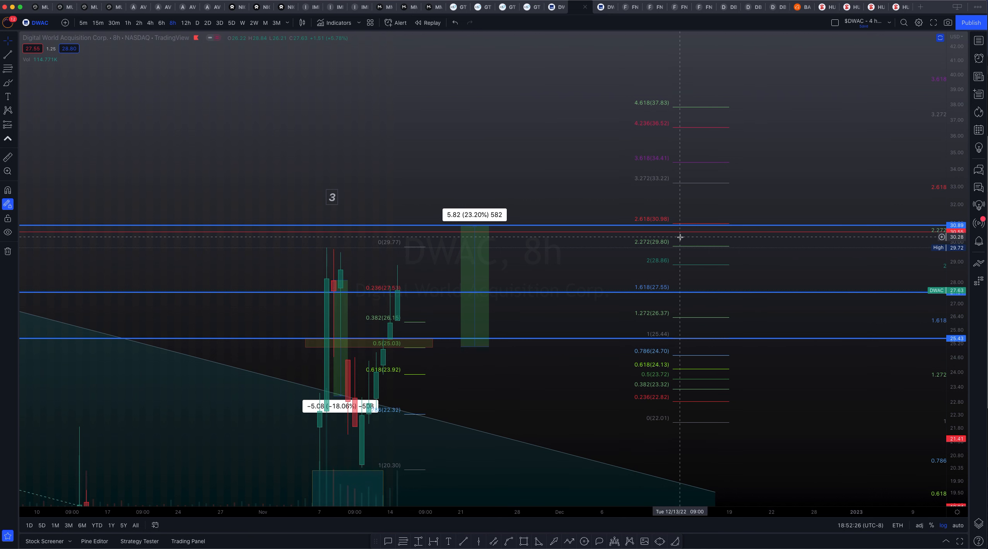
mouse_move(609, 245)
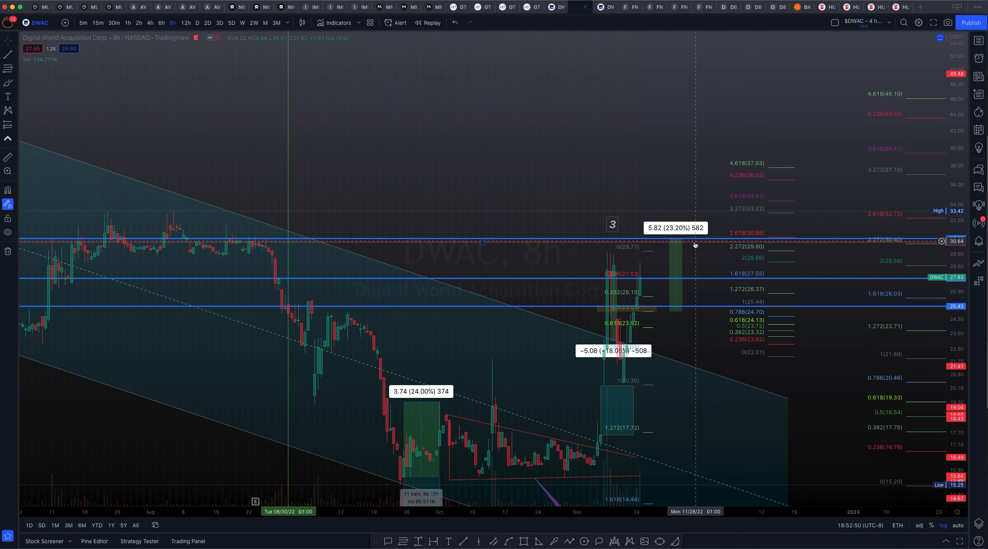
mouse_move(691, 219)
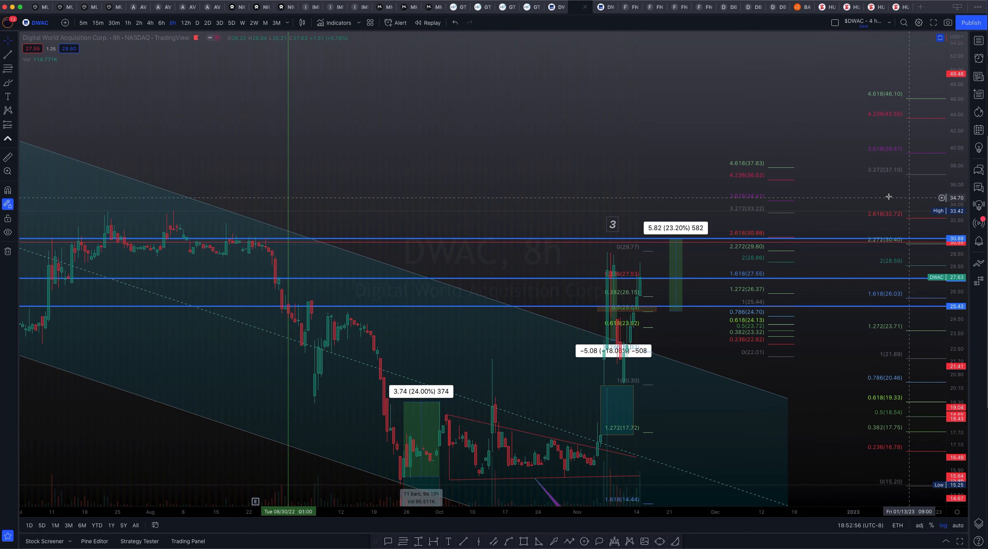
mouse_move(834, 193)
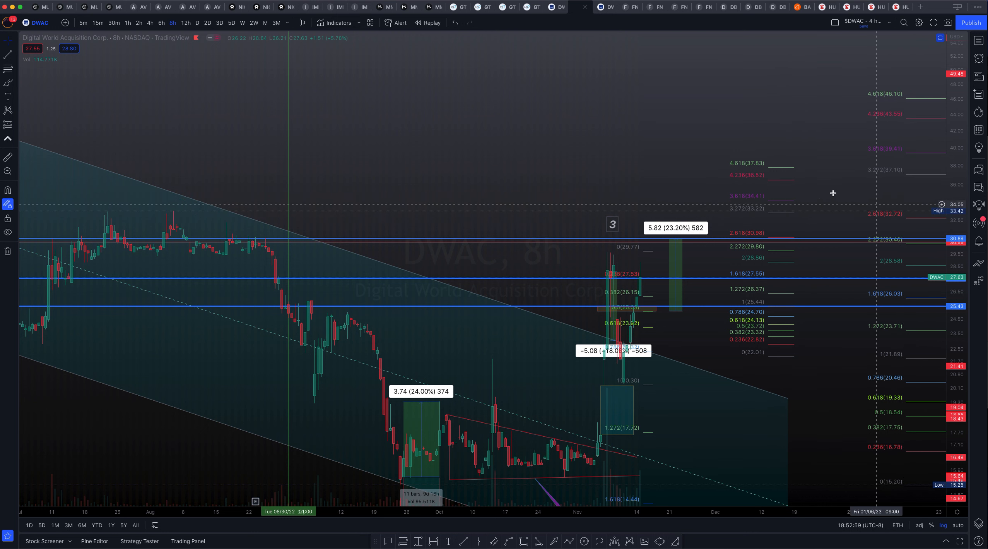
mouse_move(725, 194)
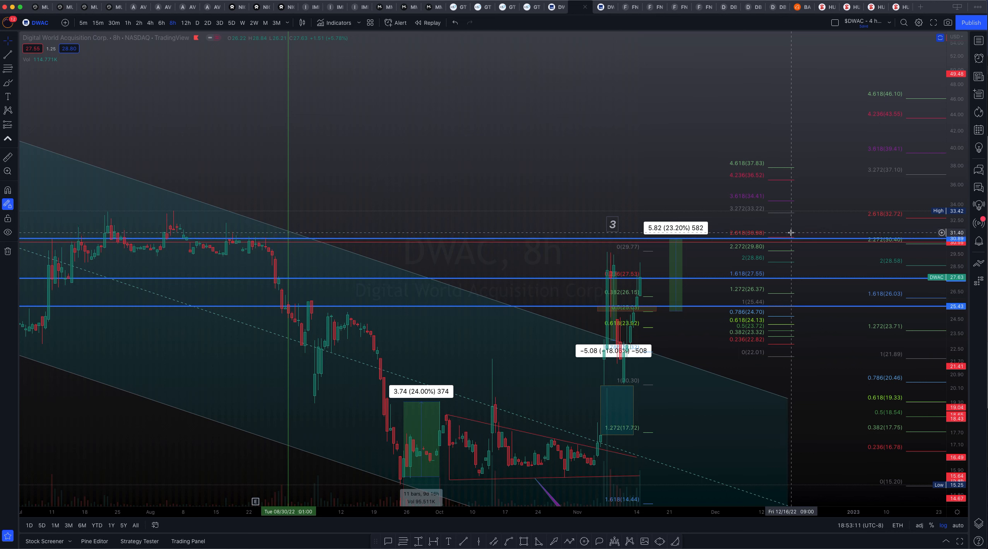
mouse_move(811, 168)
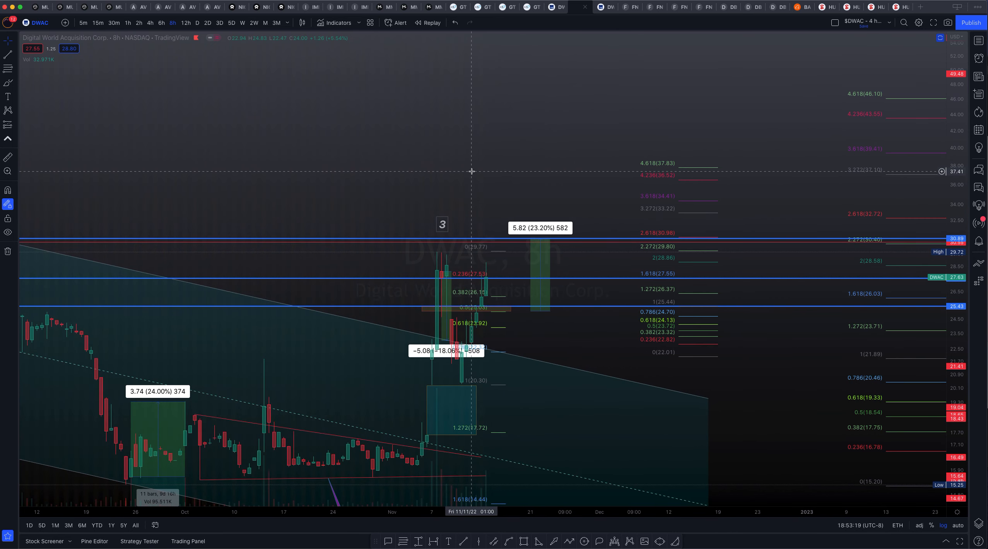
scroll(right, 3)
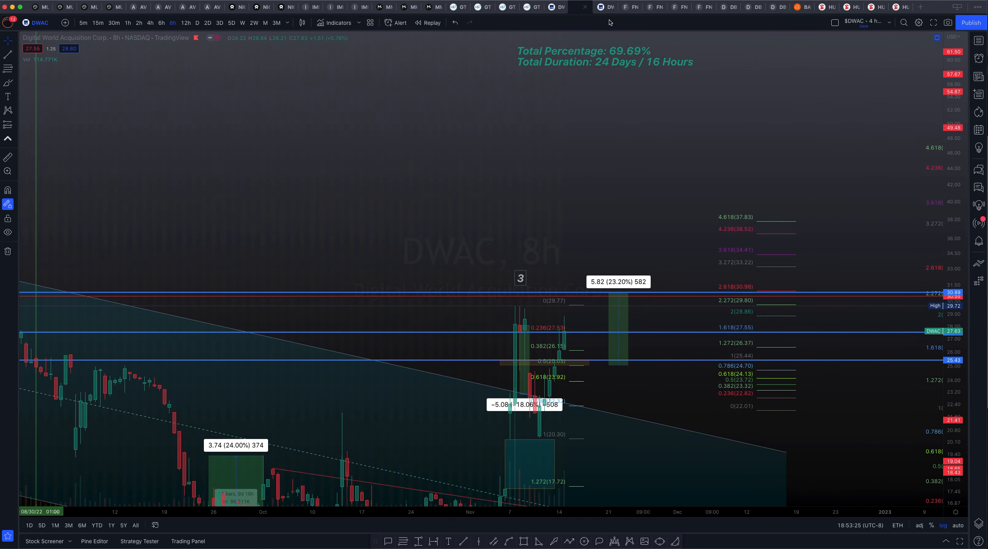
click(581, 7)
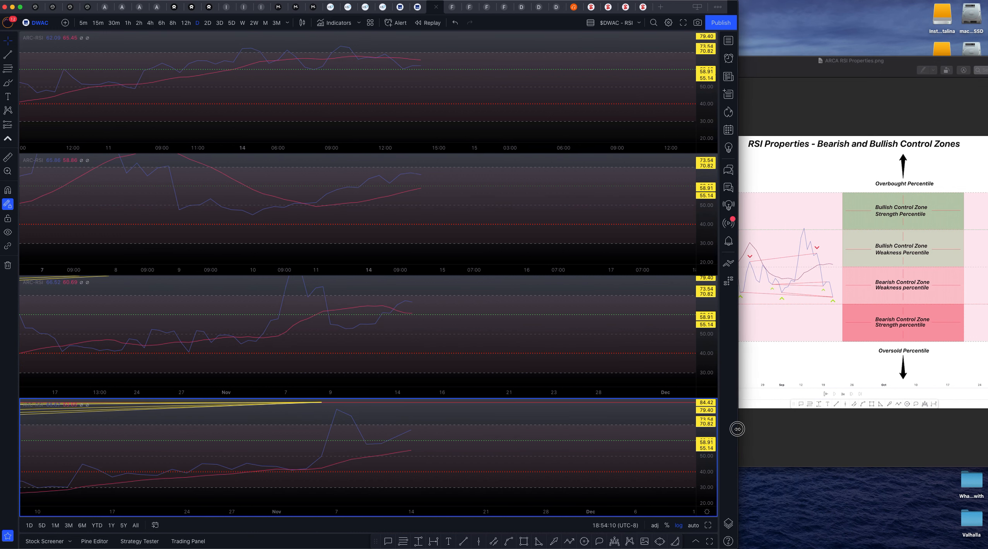
mouse_move(572, 170)
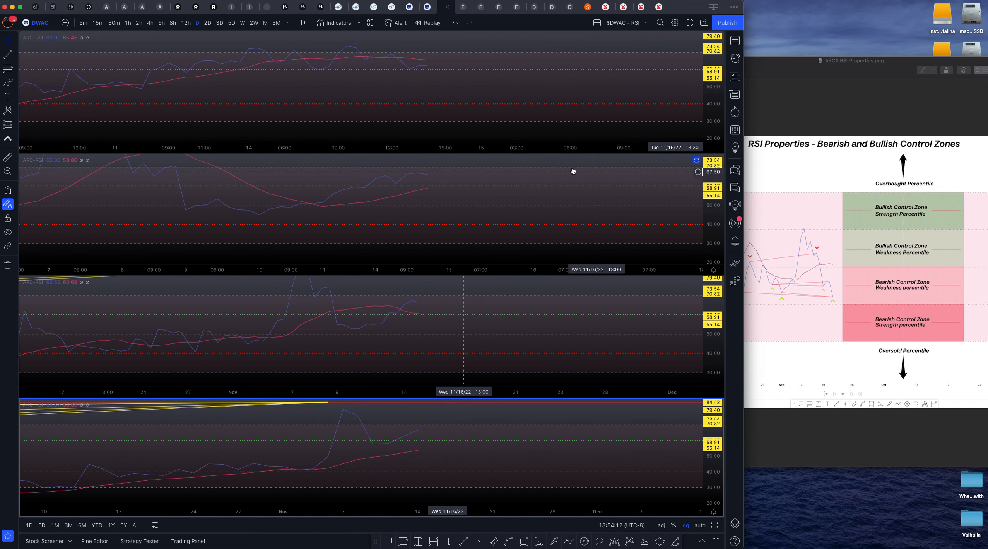
mouse_move(894, 351)
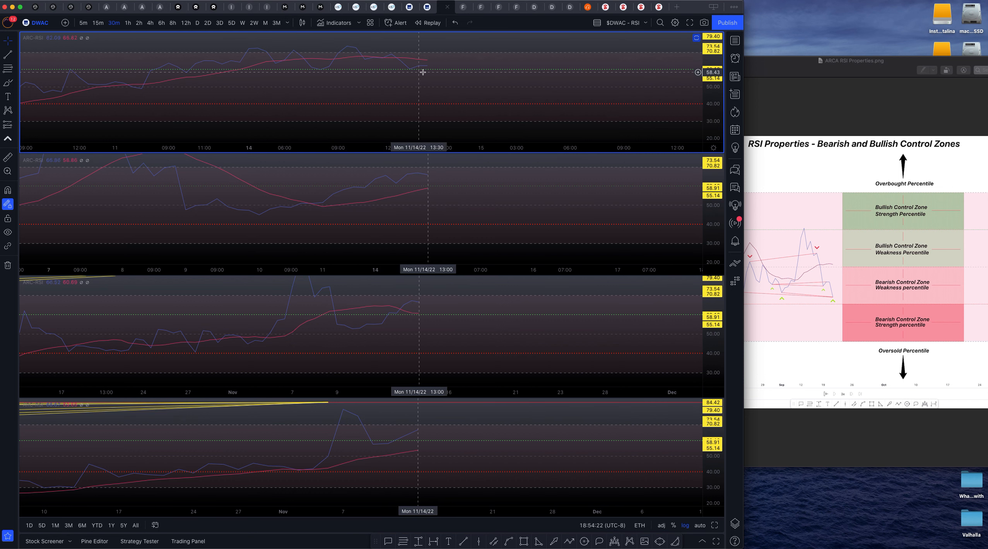
mouse_move(409, 72)
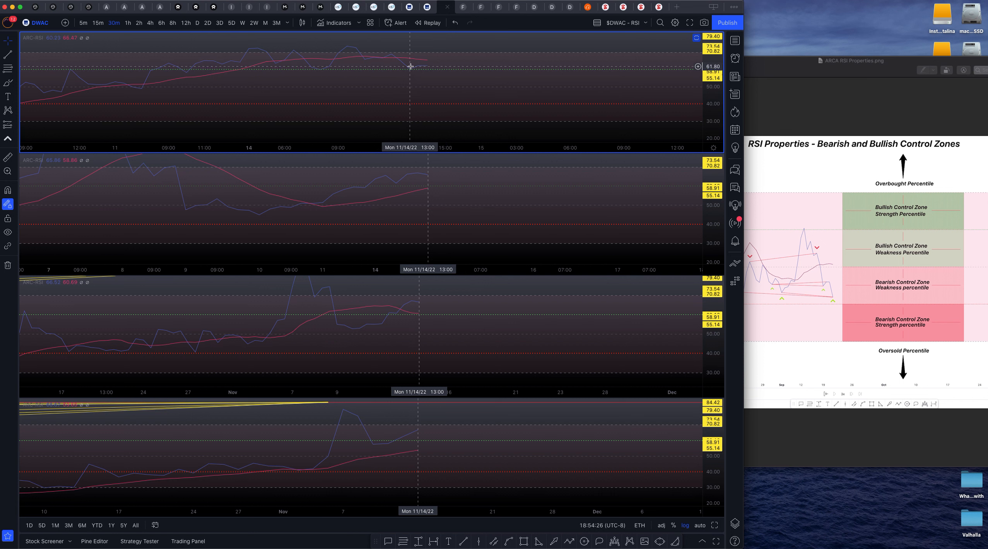
mouse_move(437, 67)
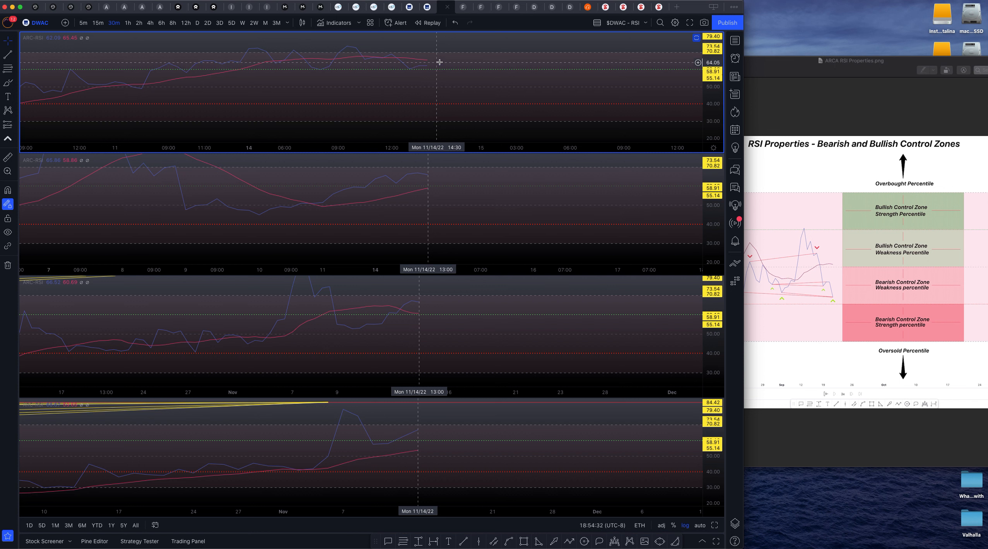
mouse_move(388, 252)
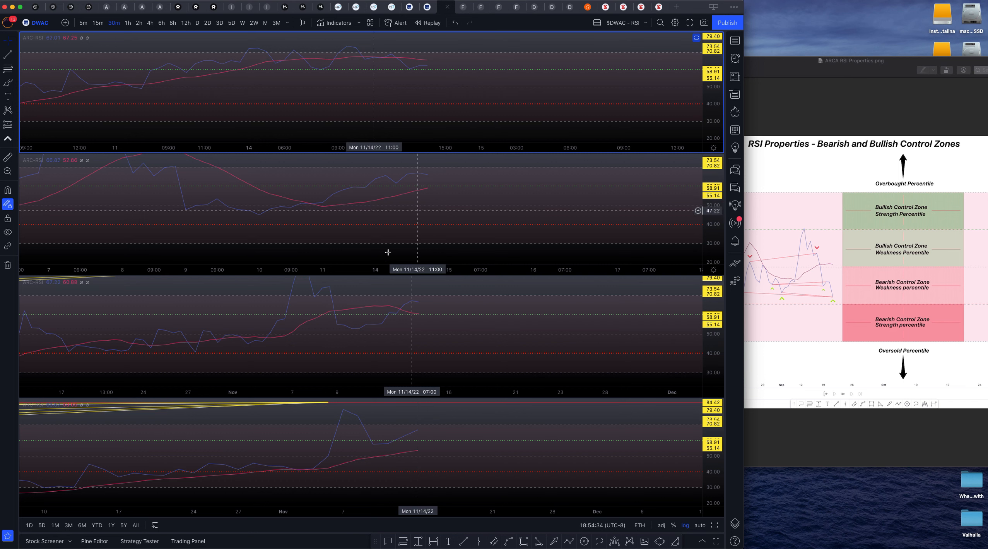
click(139, 23)
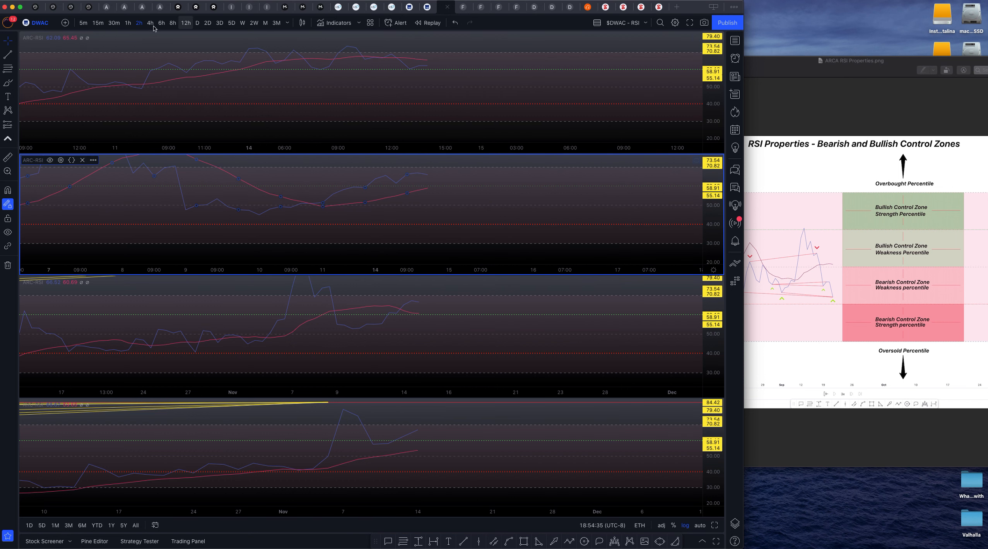
mouse_move(461, 181)
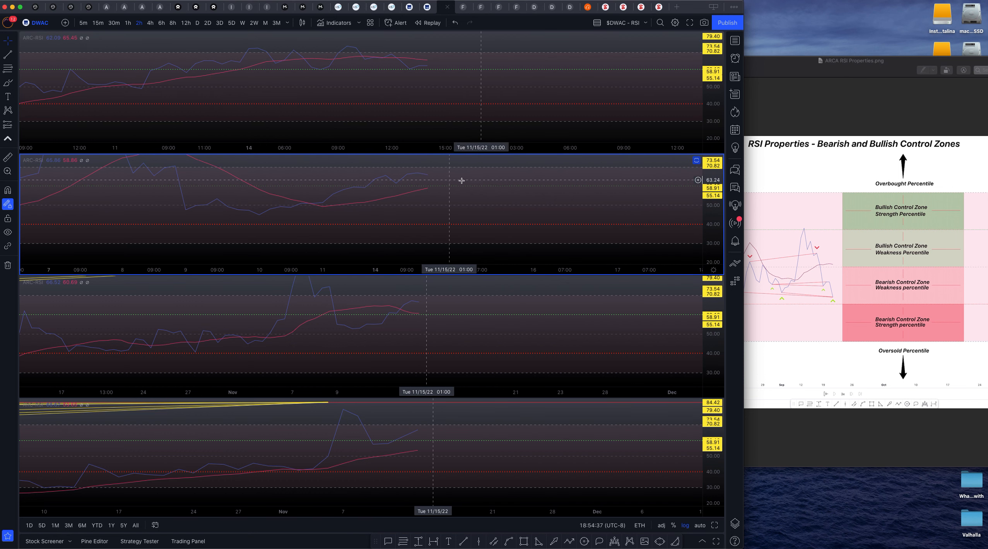
click(162, 23)
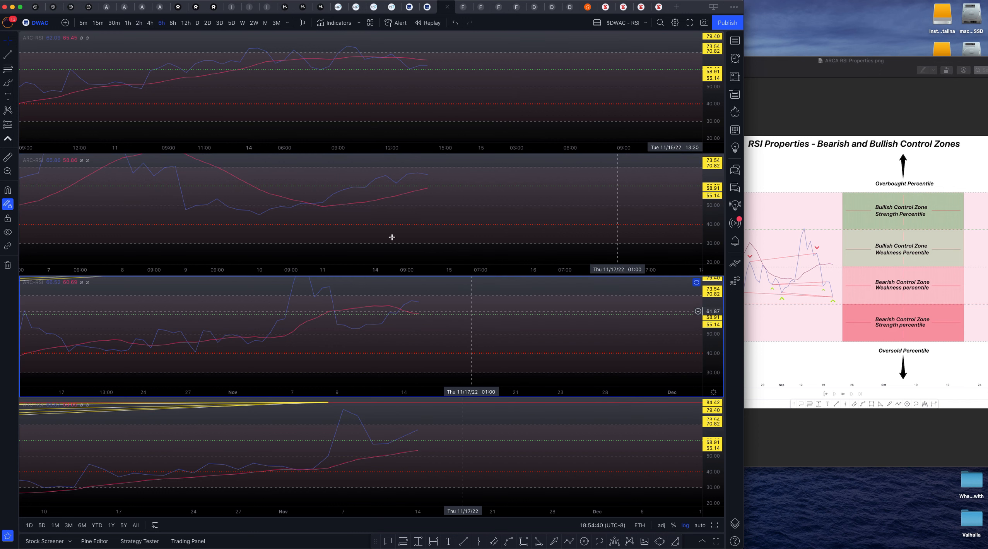
mouse_move(435, 317)
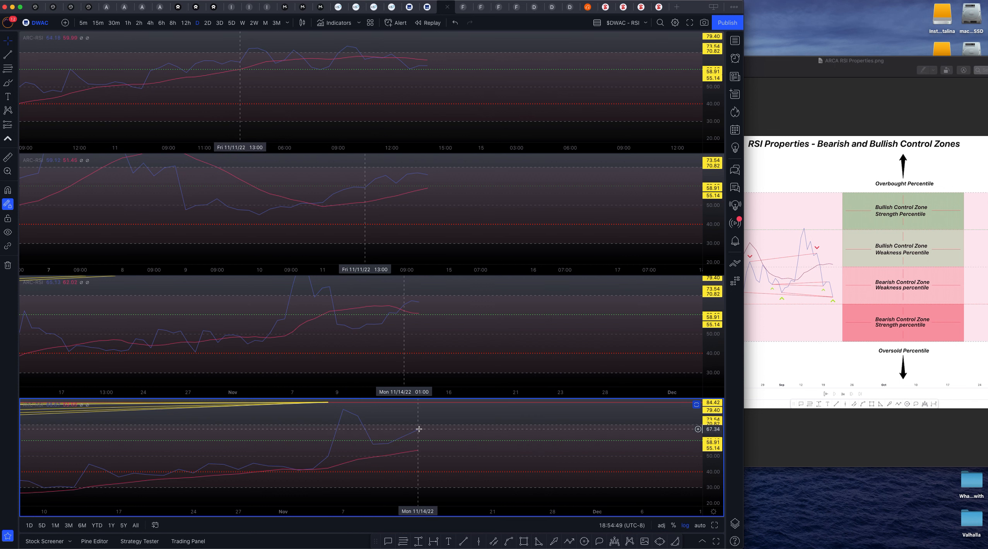
mouse_move(398, 410)
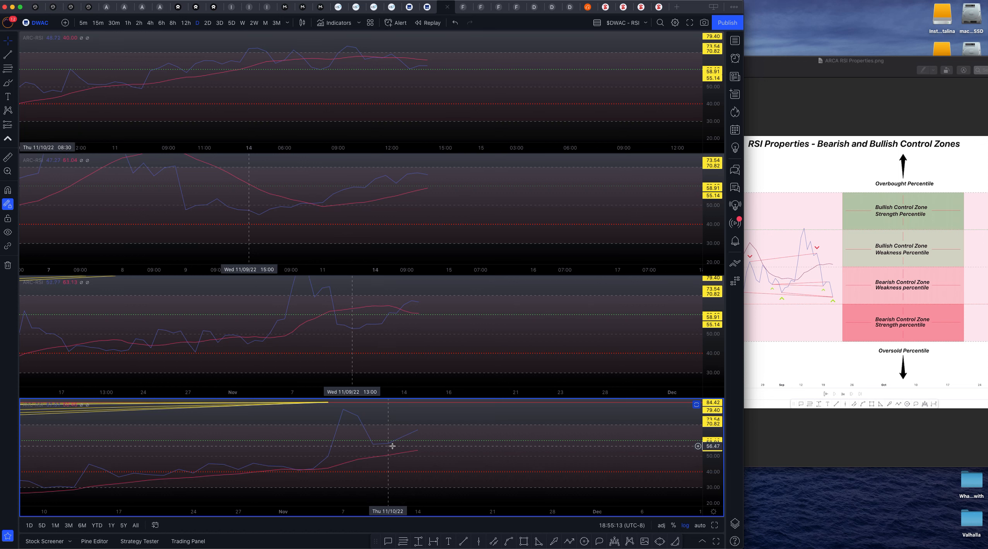
mouse_move(399, 446)
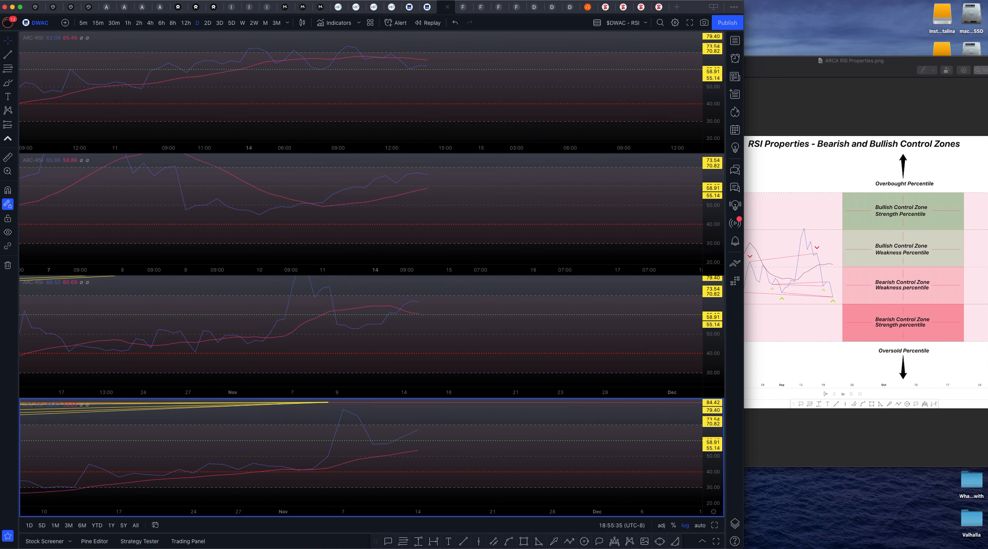
mouse_move(735, 40)
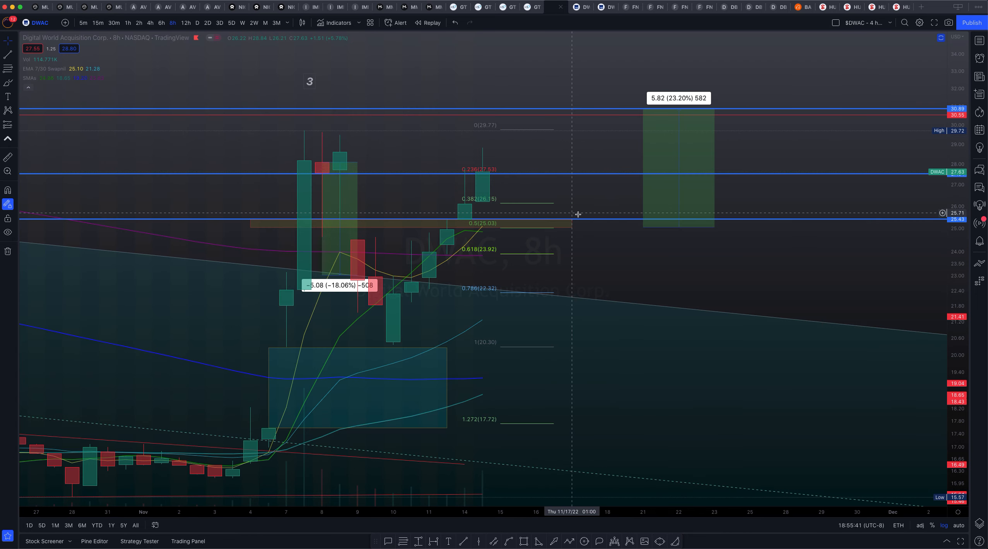
- Zoom out the 8-hour DWAC chart to show the full 2022 price history
scroll(down, 3)
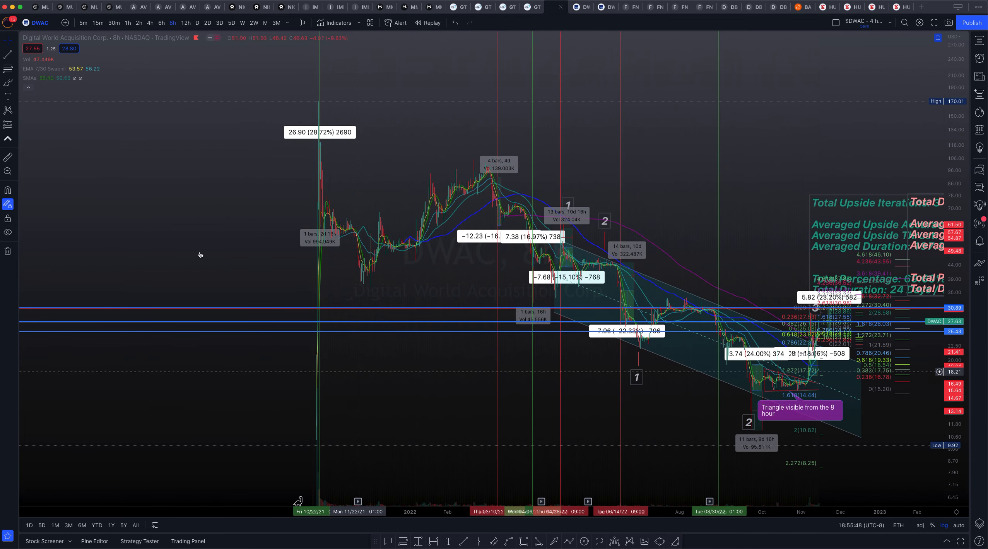
mouse_move(327, 100)
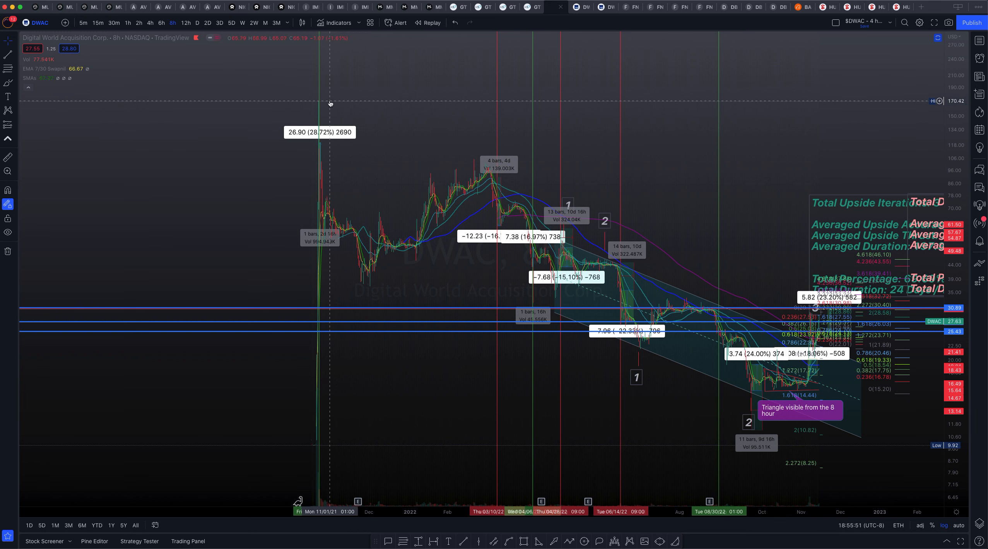
mouse_move(172, 178)
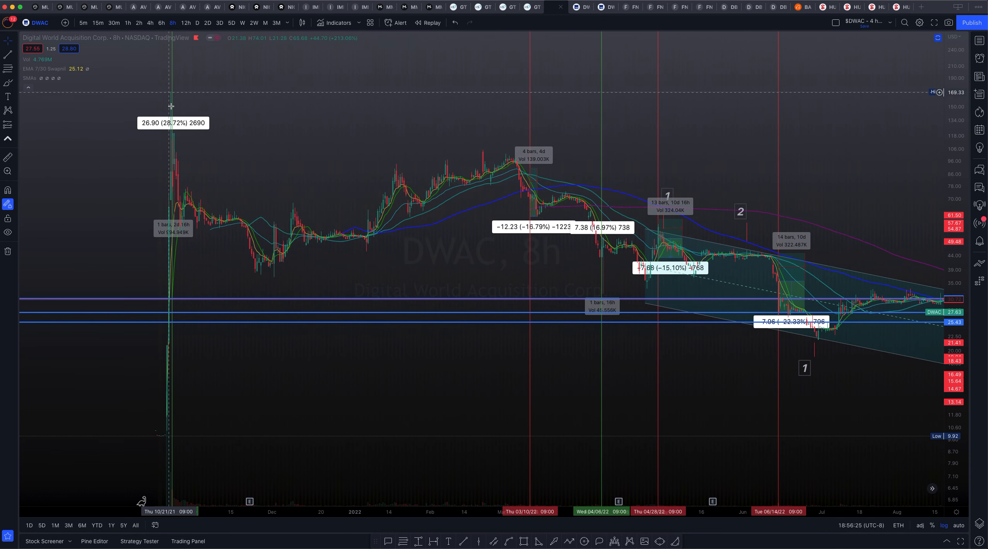
mouse_move(170, 92)
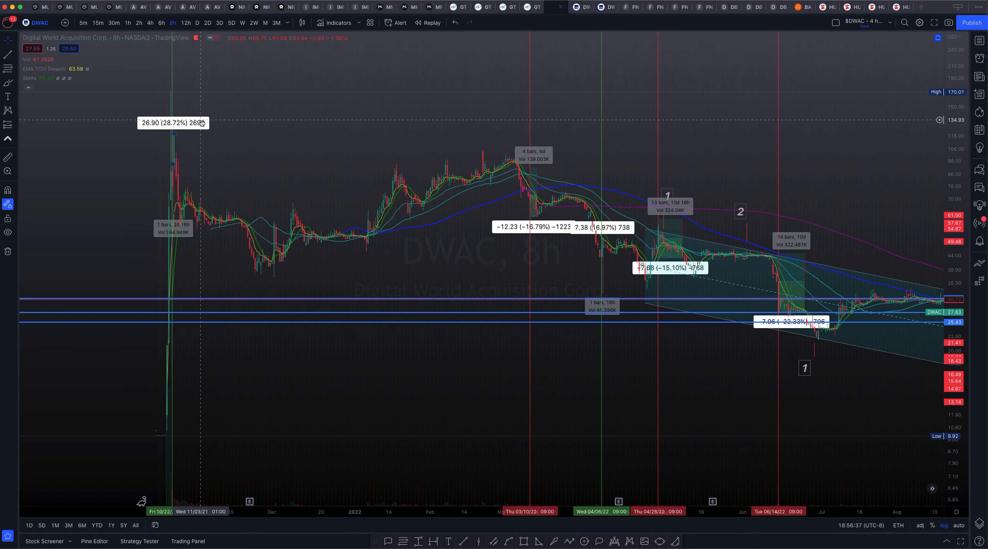
mouse_move(497, 150)
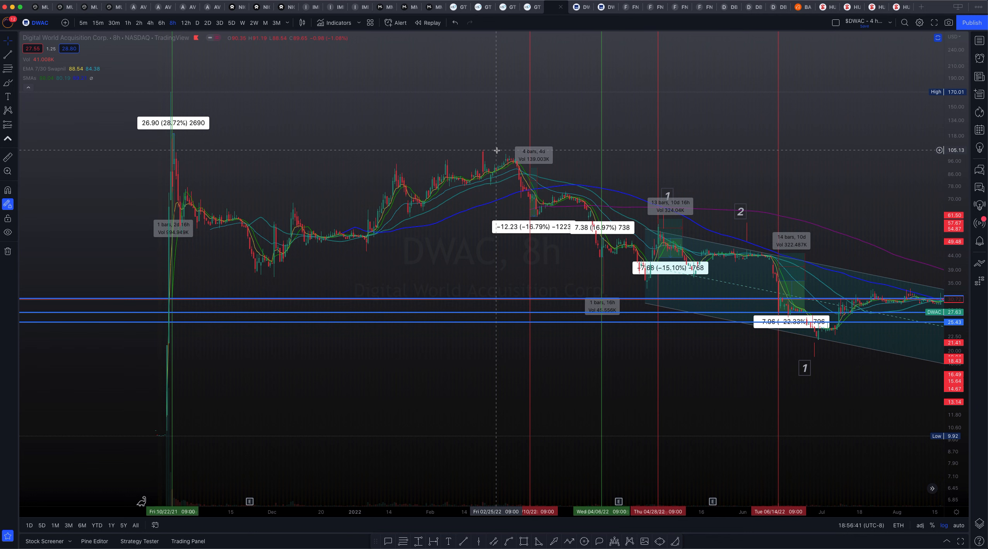
mouse_move(551, 122)
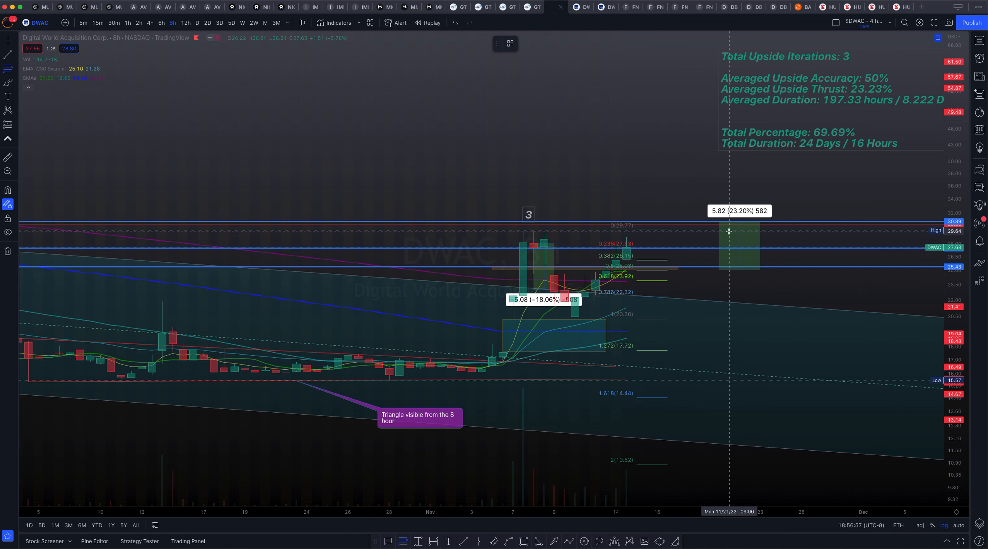
mouse_move(712, 229)
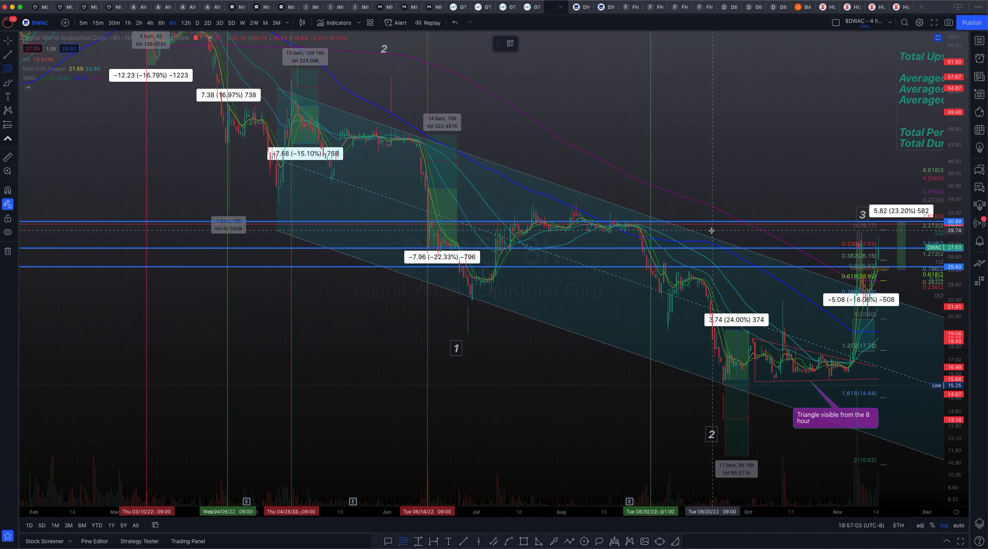
mouse_move(731, 193)
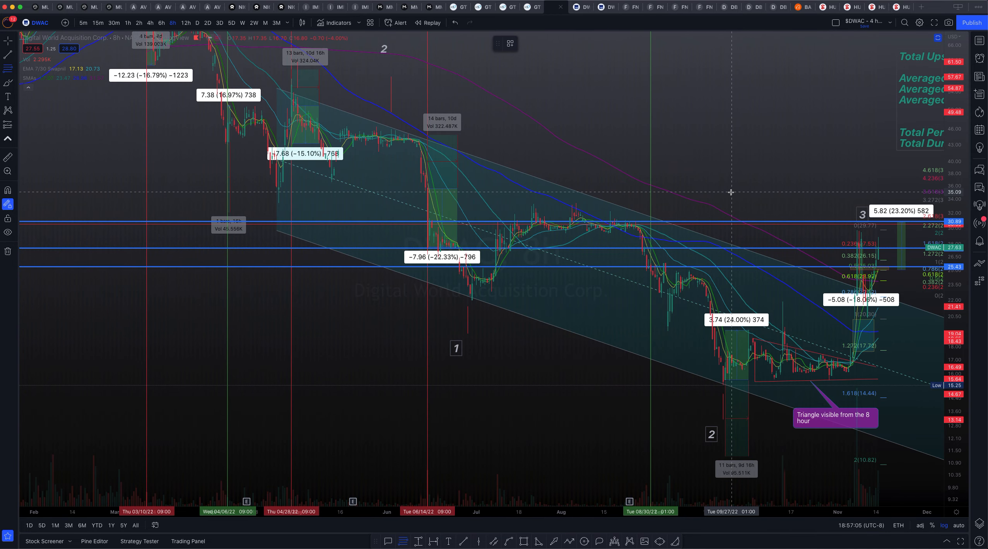
mouse_move(811, 190)
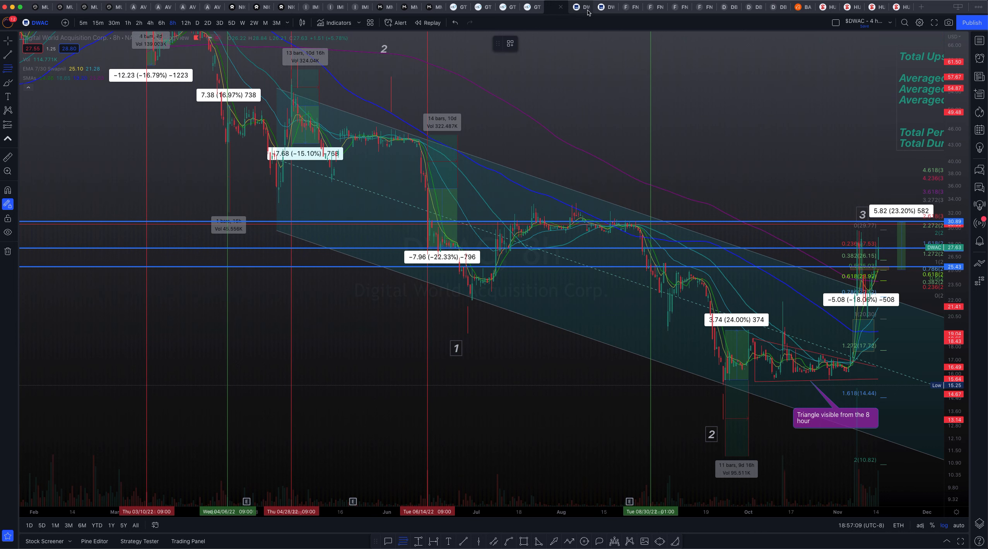
- Switch to the weekly DWAC layout and pan the chart toward the 94–105 area
click(581, 7)
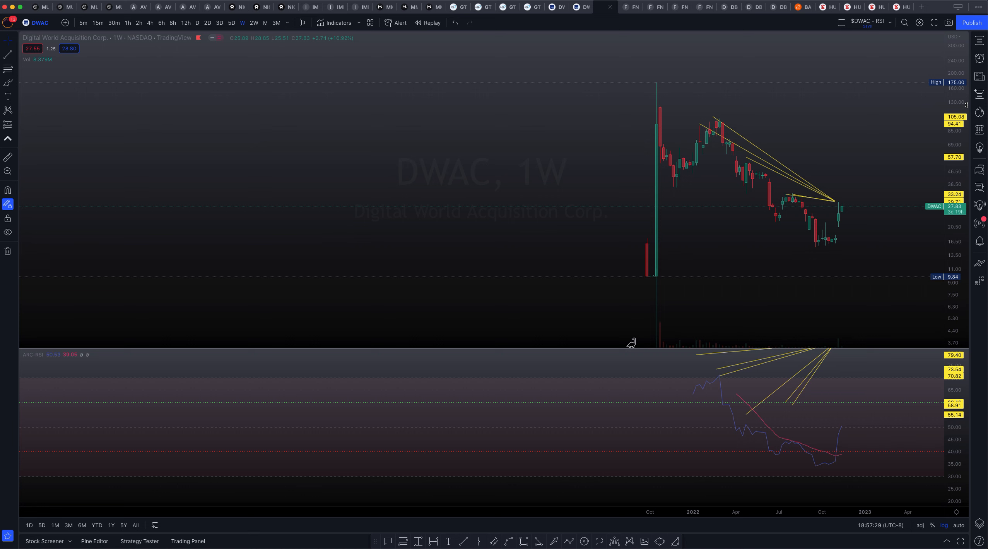
mouse_move(862, 144)
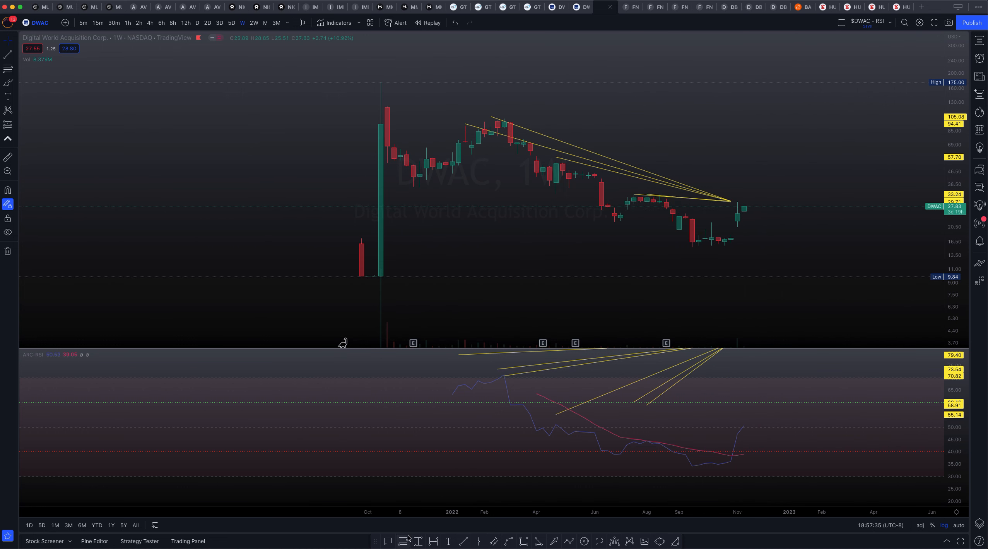
mouse_move(830, 119)
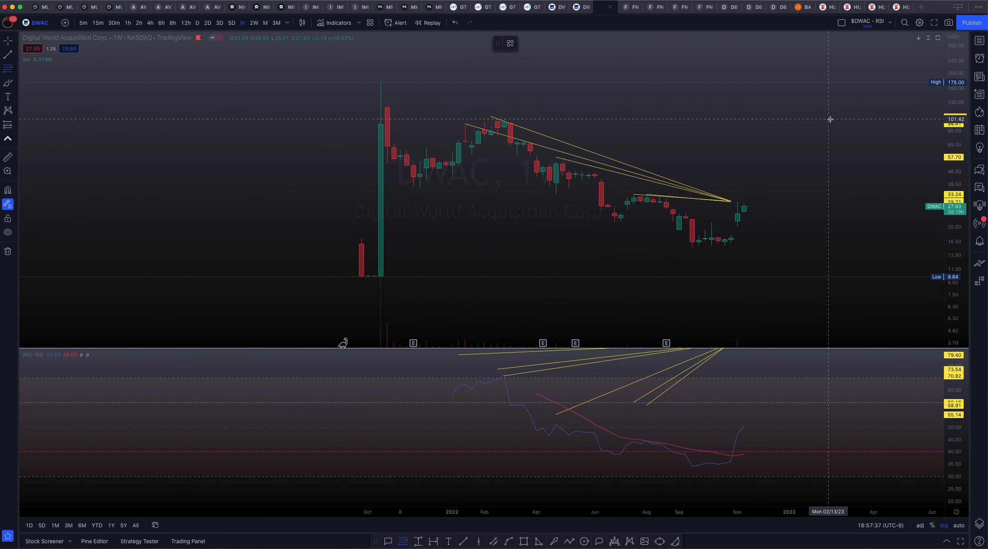
mouse_move(841, 203)
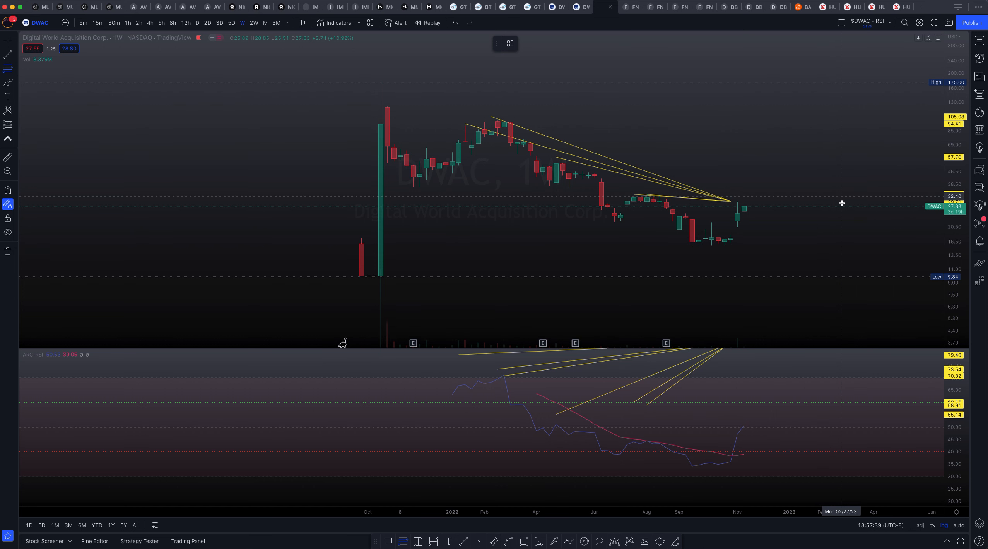
mouse_move(855, 202)
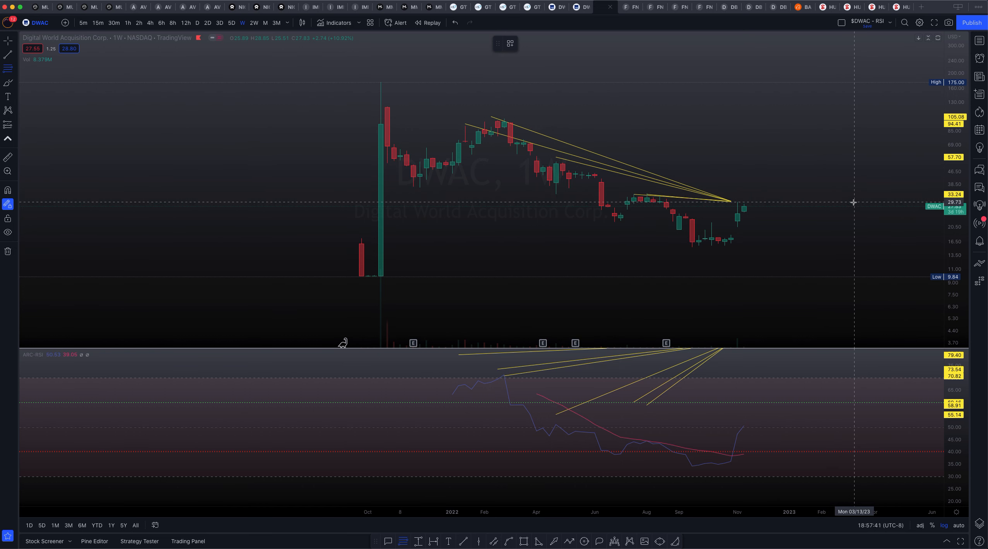
drag(853, 202, 832, 274)
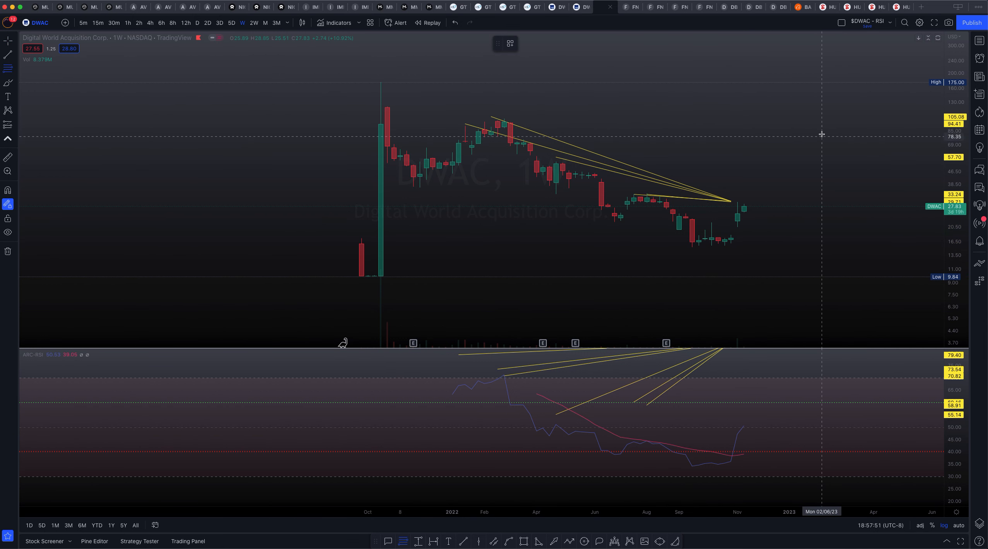
mouse_move(862, 117)
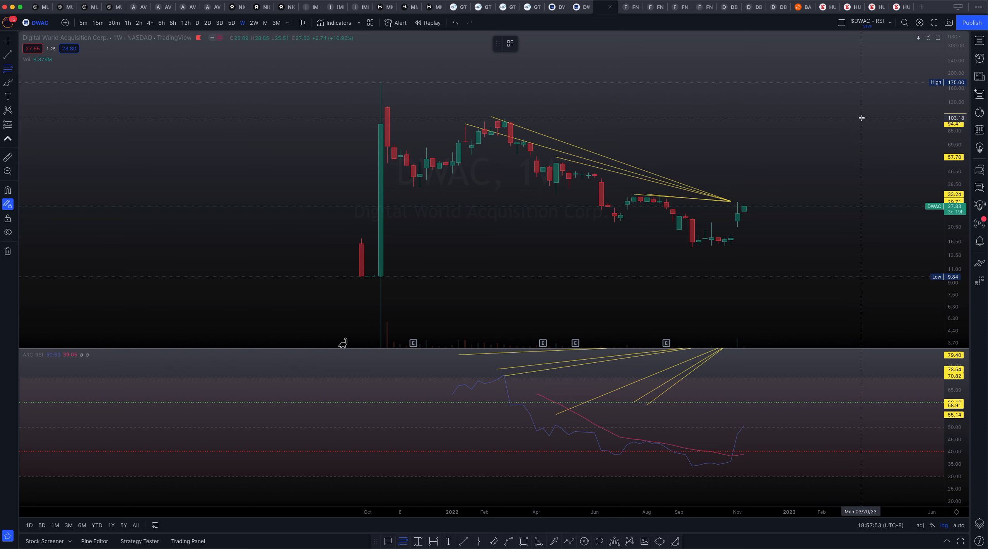
drag(862, 118, 799, 262)
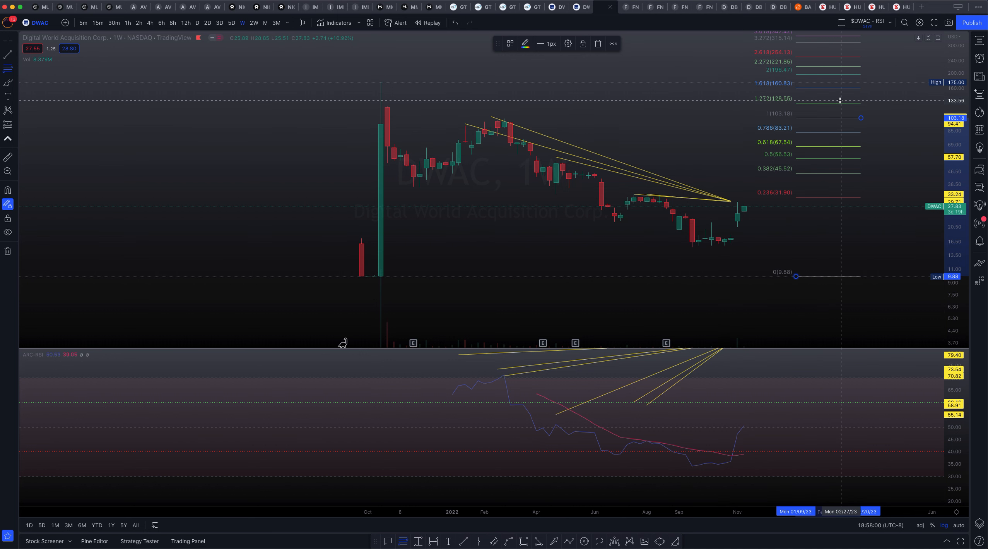
mouse_move(802, 87)
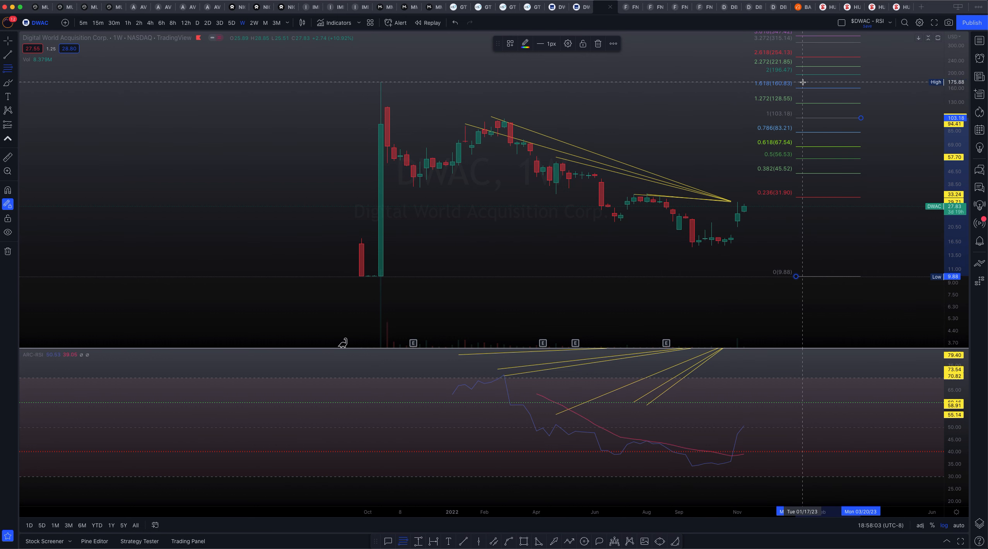
mouse_move(635, 122)
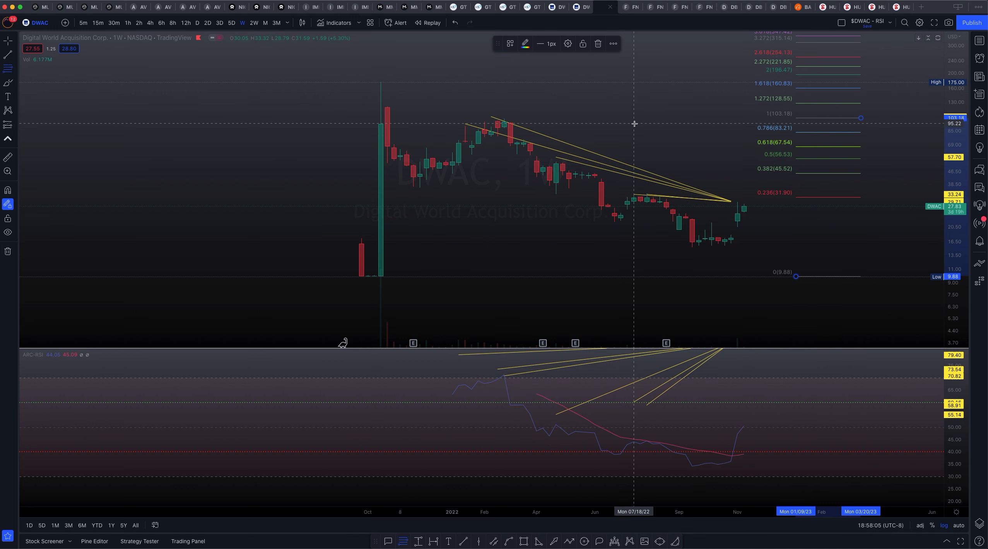
mouse_move(521, 287)
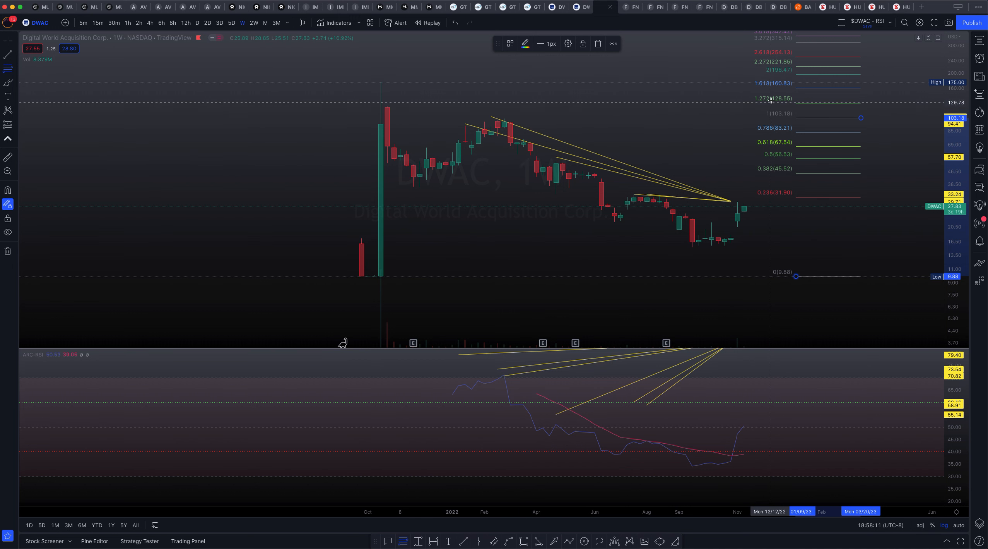
mouse_move(743, 80)
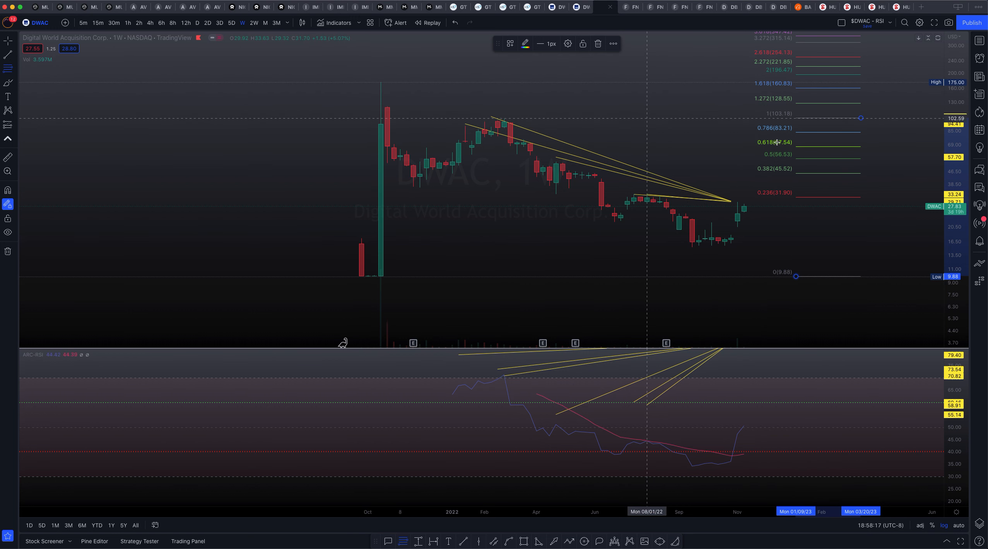
mouse_move(777, 82)
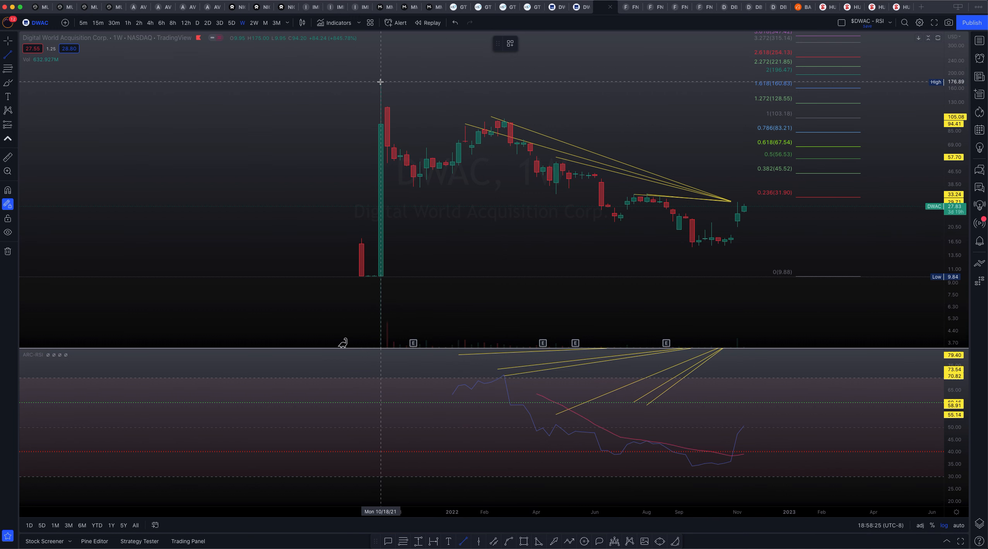
- Draw the upper wedge trendline from the October 2021 high down toward about 14
drag(380, 82, 795, 246)
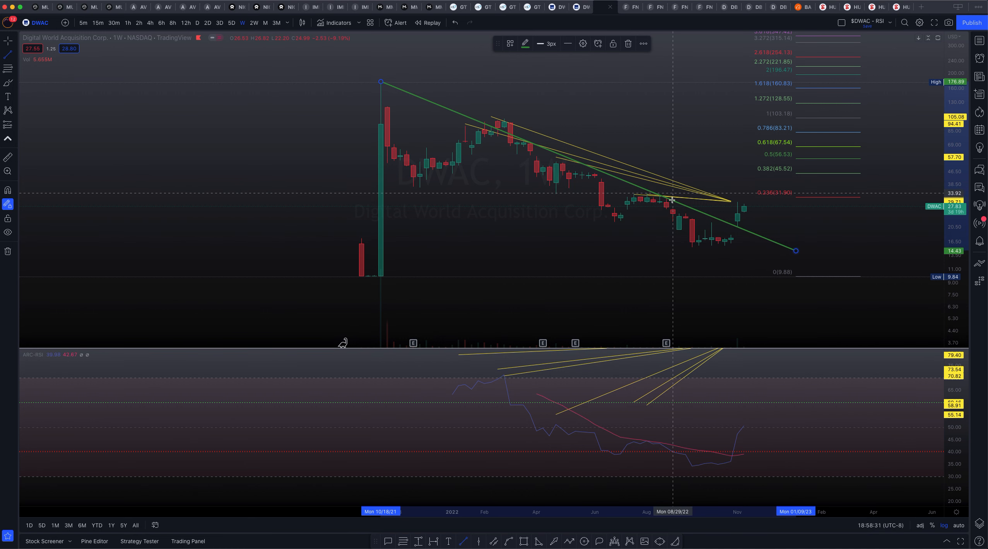
mouse_move(497, 132)
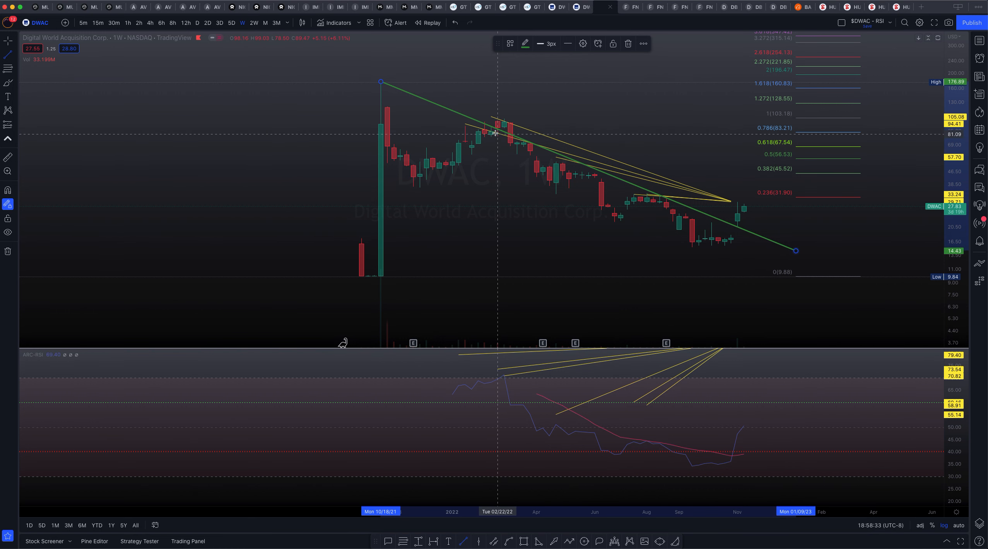
mouse_move(552, 535)
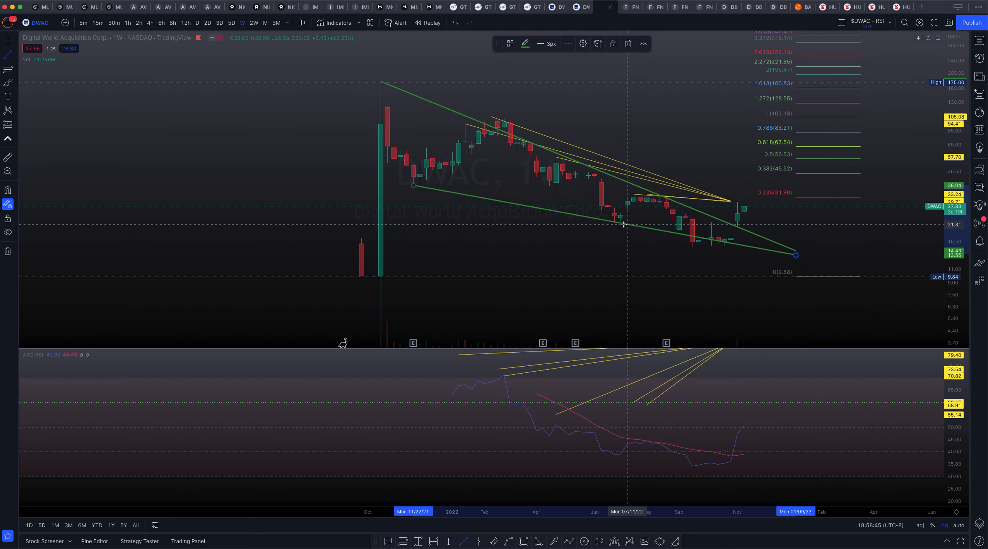
mouse_move(459, 183)
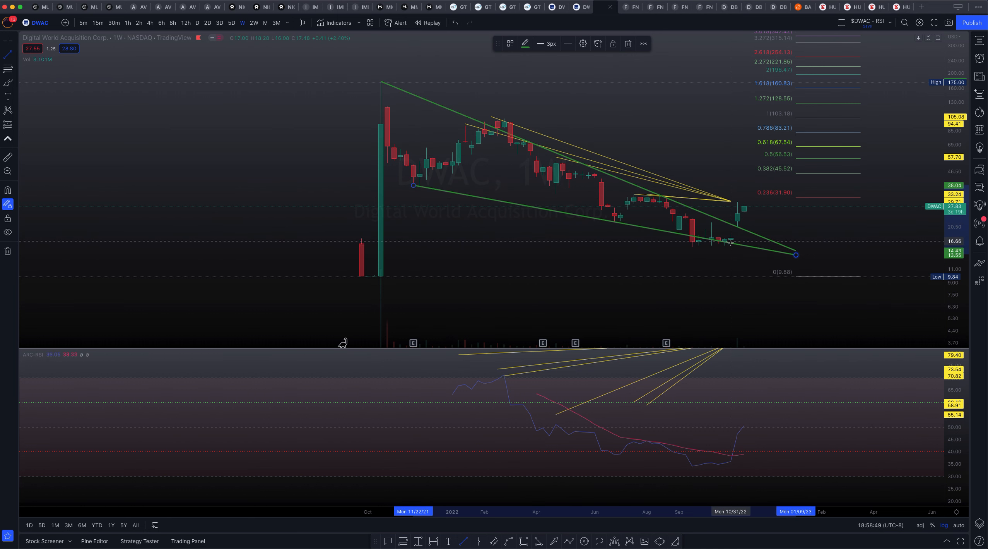
mouse_move(744, 201)
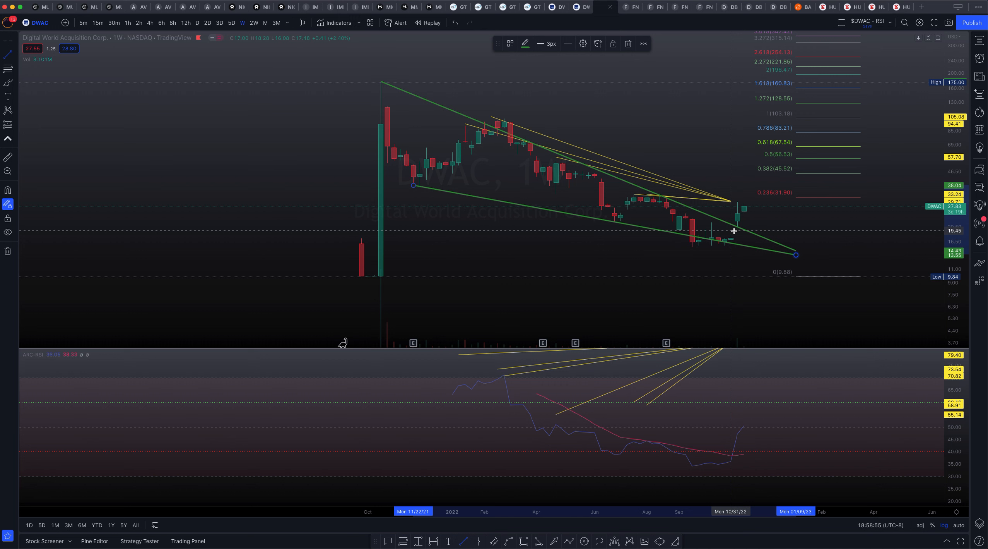
mouse_move(424, 273)
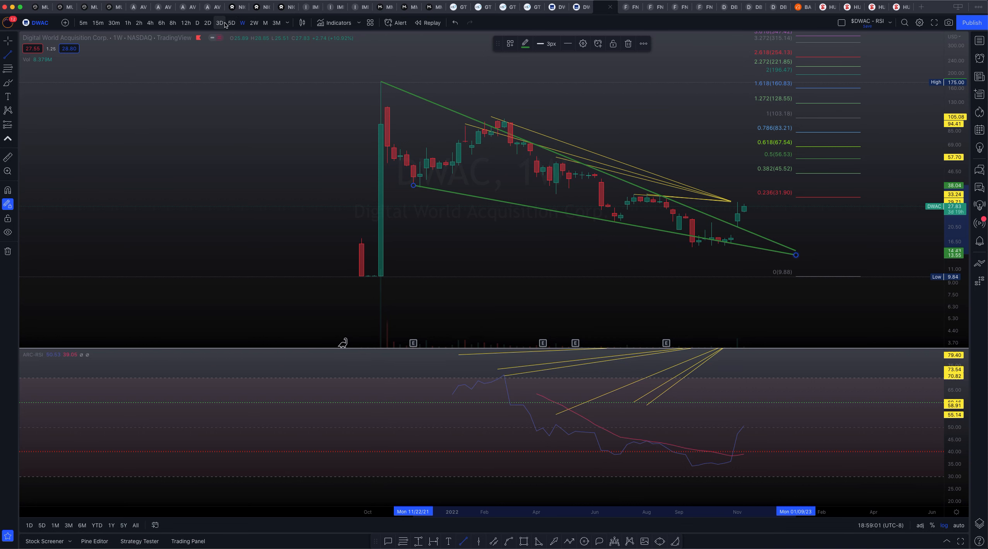
- Change the DWAC chart timeframe from 5D to daily candles
click(231, 23)
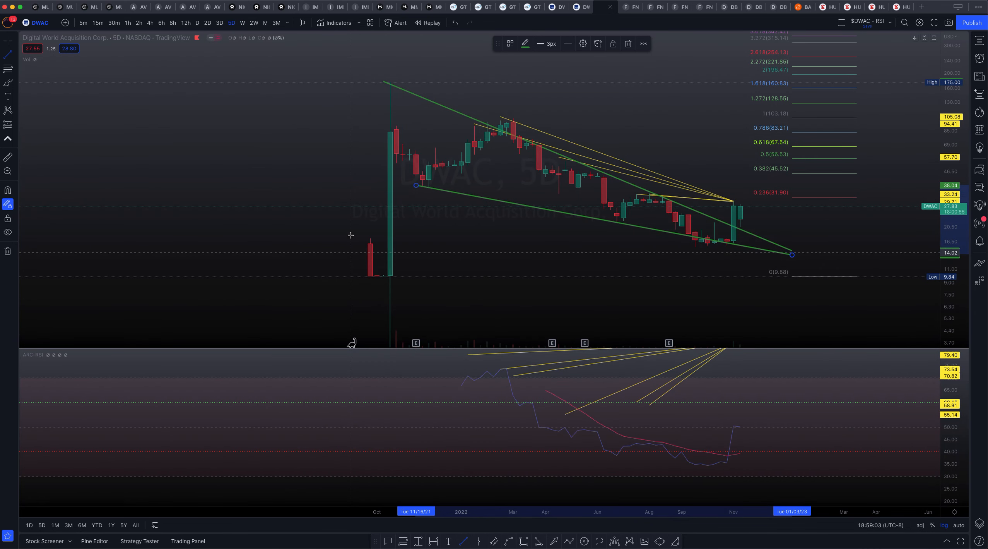
click(196, 22)
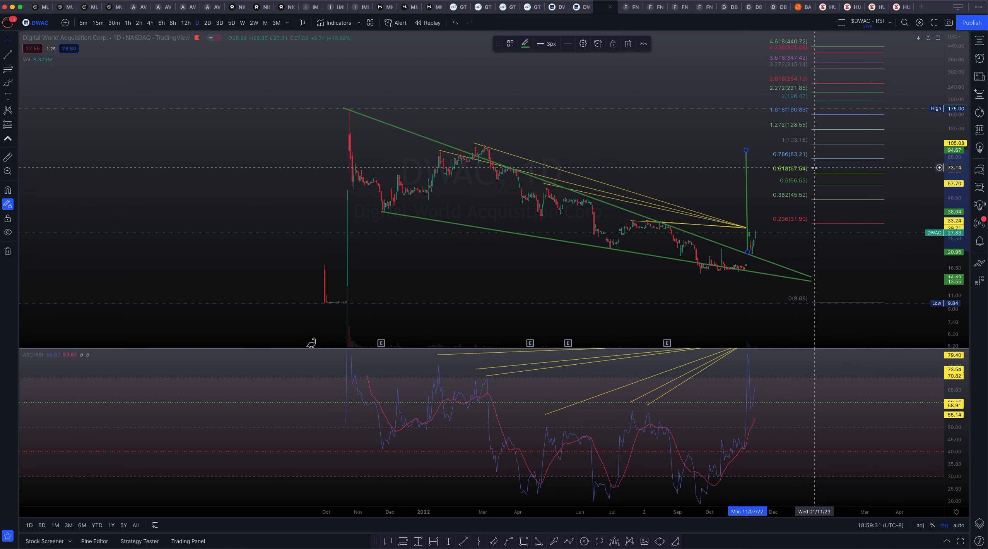
mouse_move(805, 149)
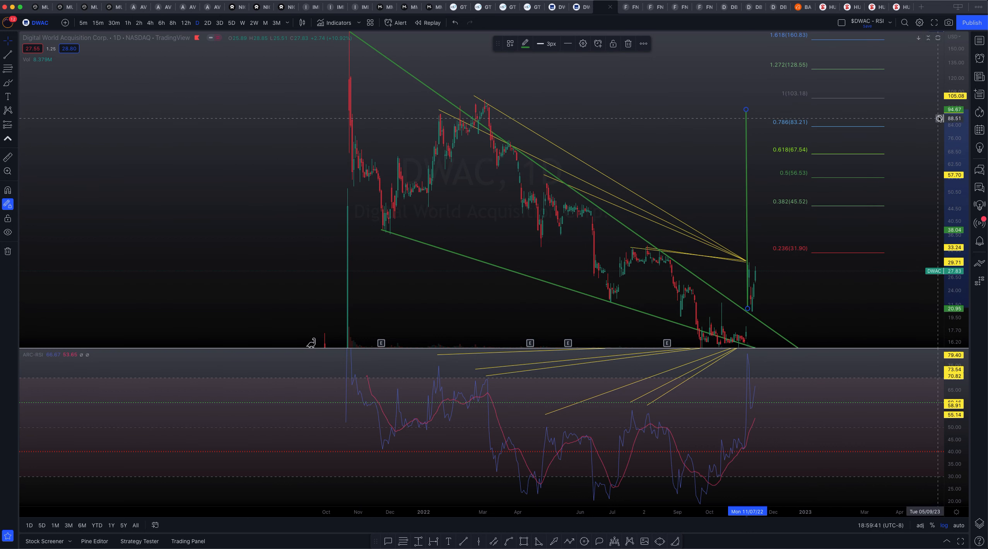
- Right-click the price scale near 94 to mark the target level
right_click(940, 119)
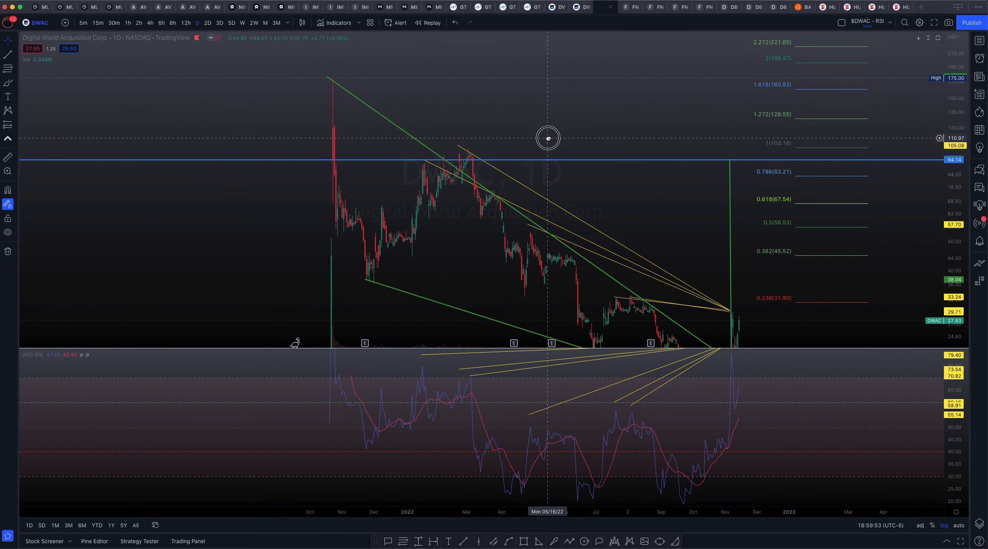
mouse_move(413, 97)
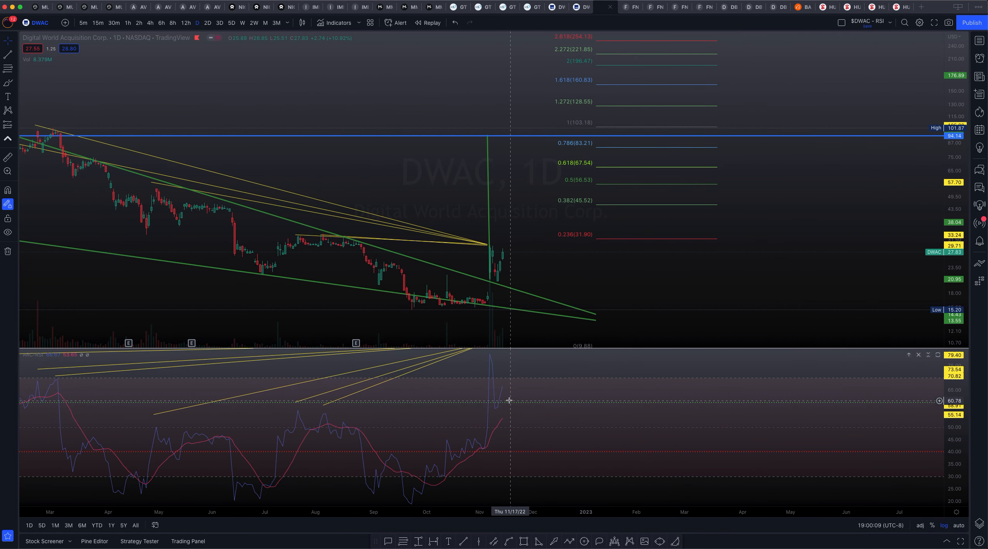
mouse_move(508, 385)
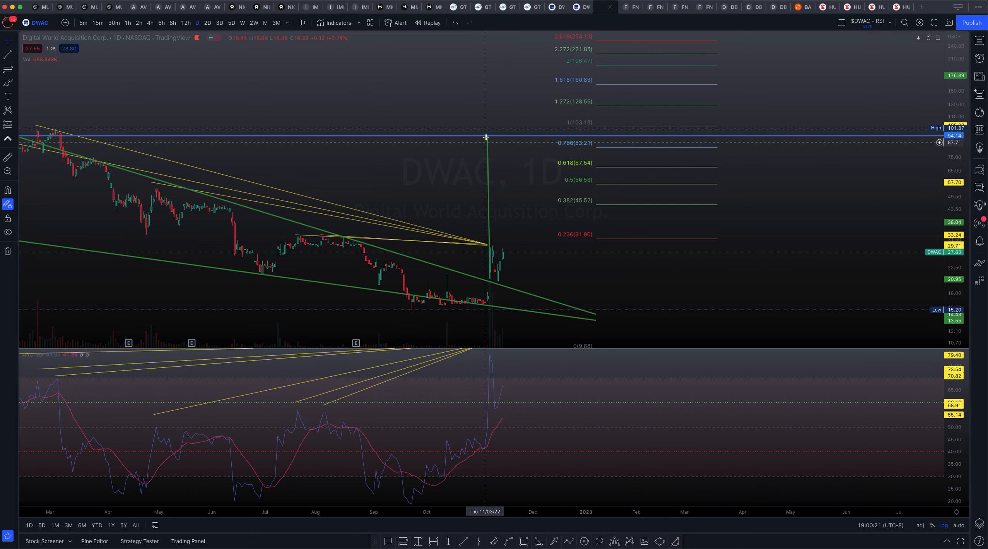
mouse_move(500, 158)
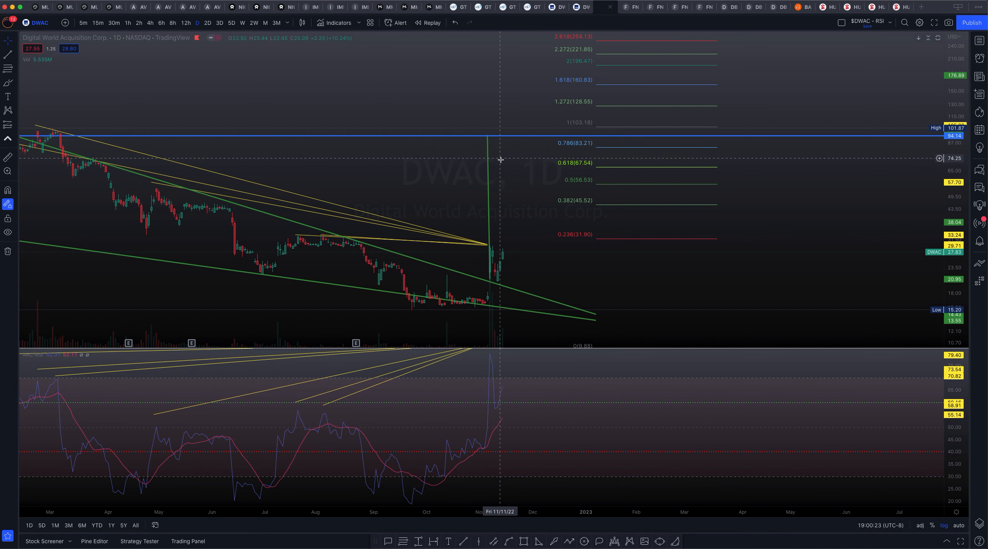
mouse_move(533, 169)
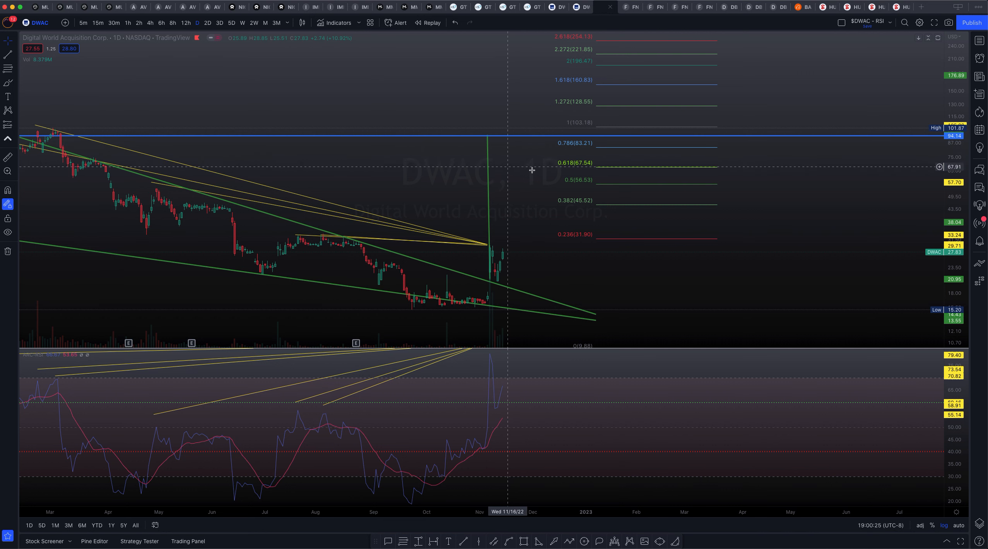
mouse_move(617, 165)
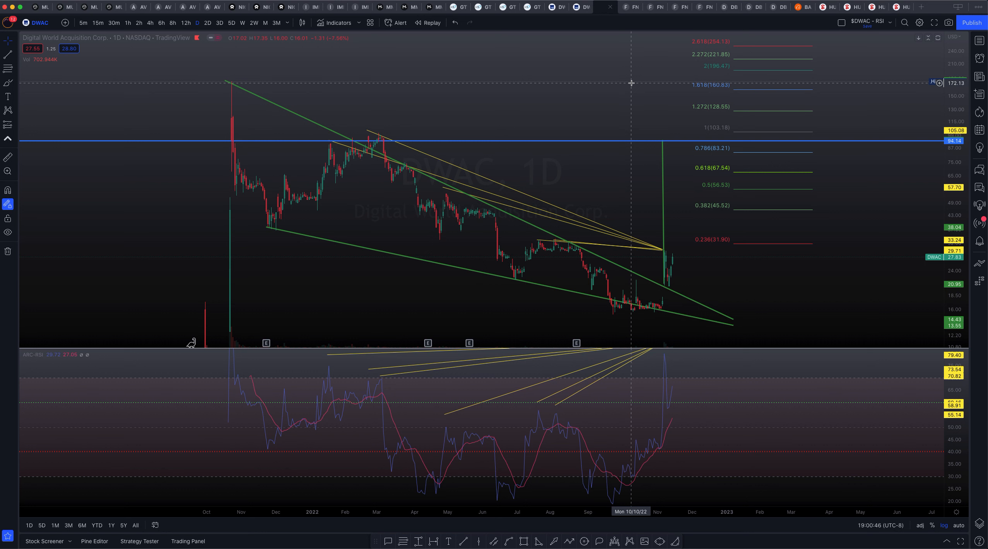
mouse_move(635, 85)
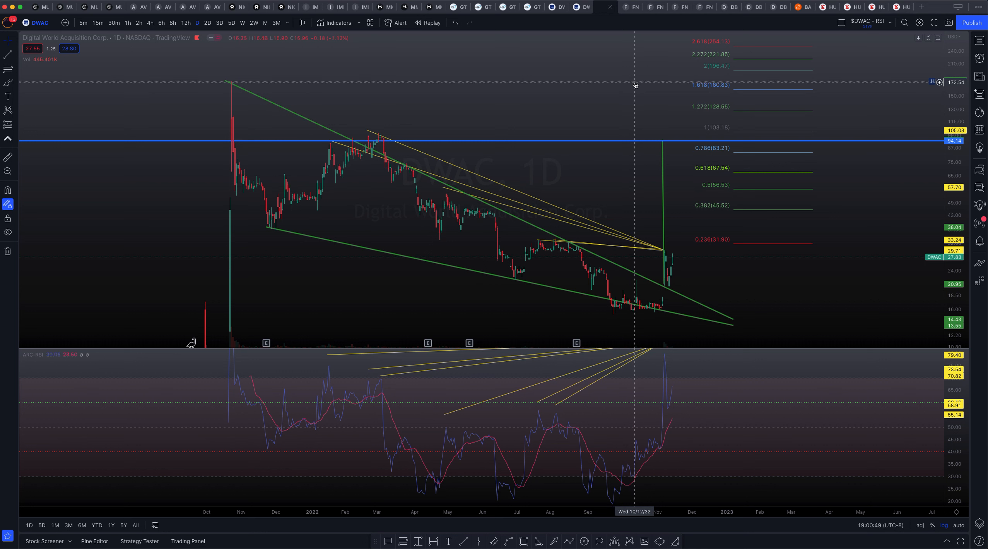
mouse_move(669, 101)
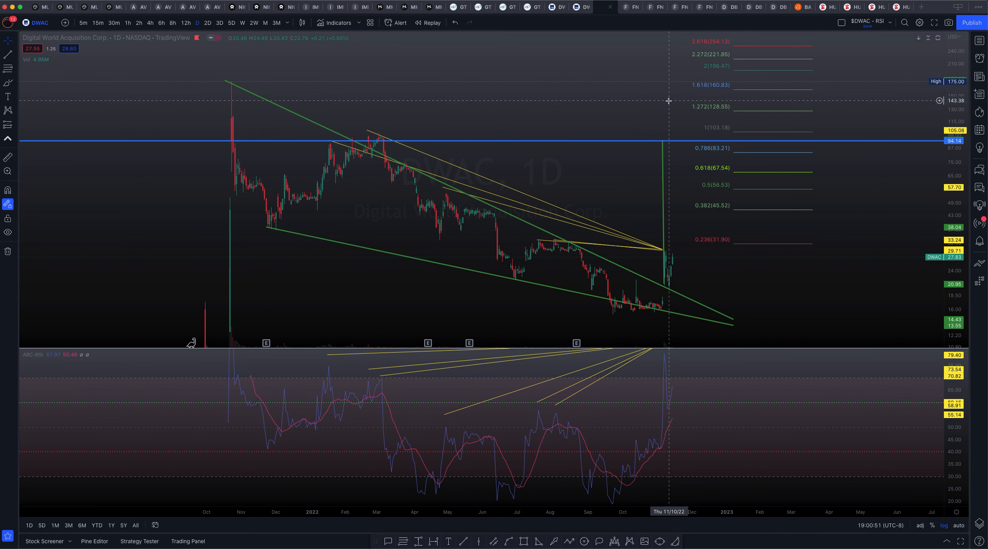
mouse_move(754, 75)
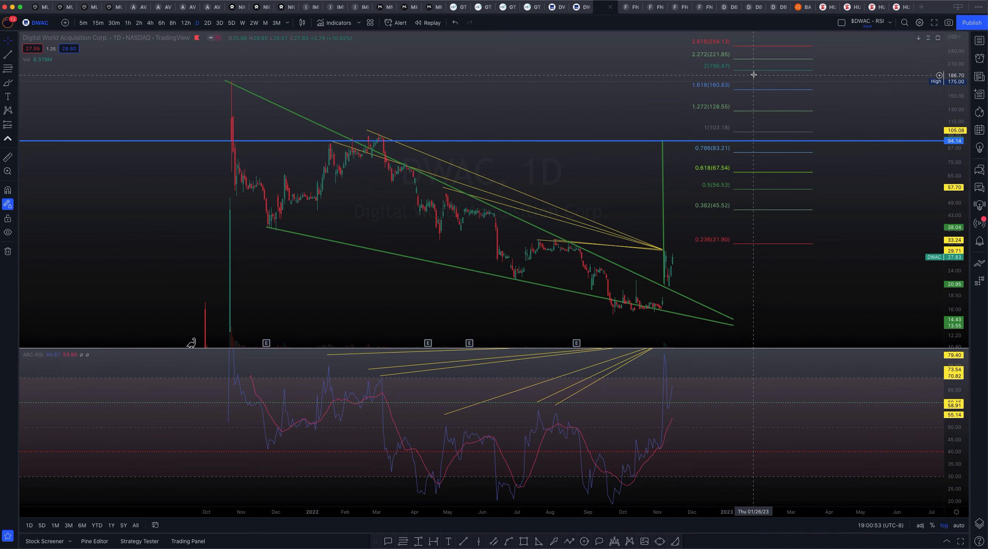
mouse_move(759, 40)
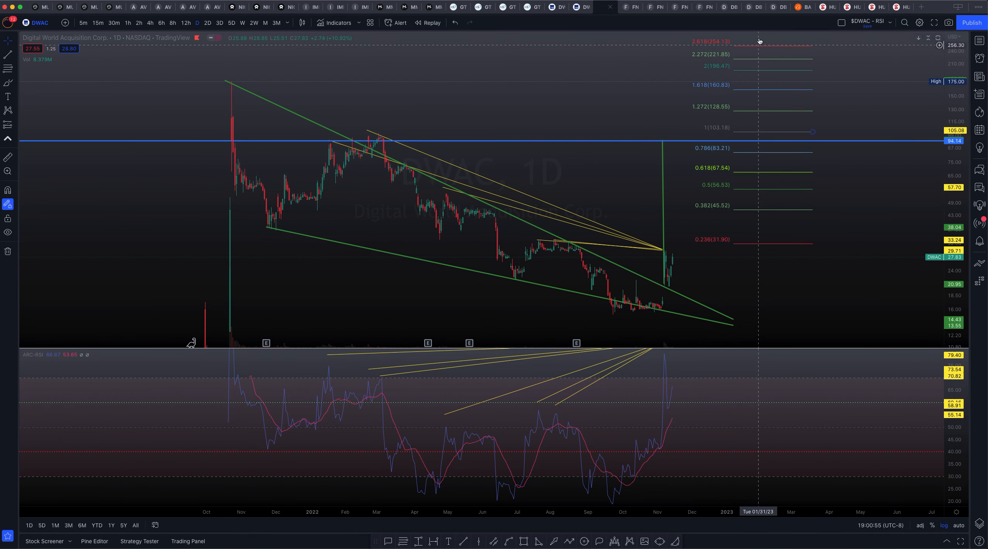